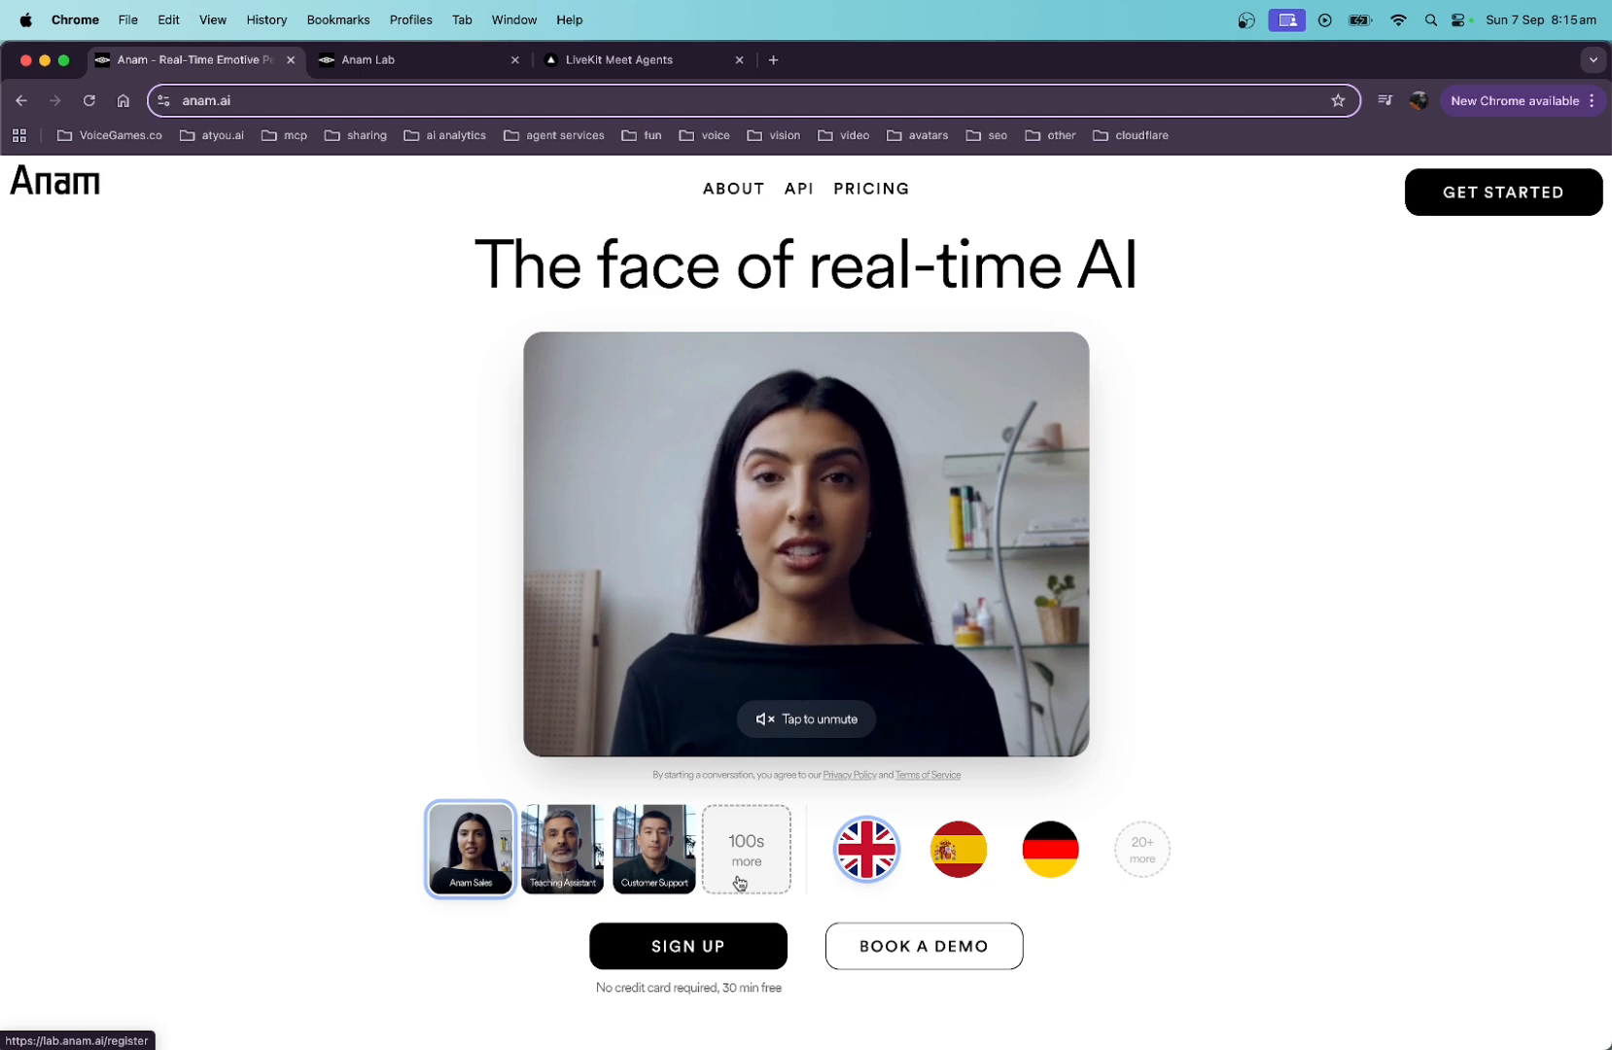
{"action": "mouse_move", "coordinate": [317, 838]}
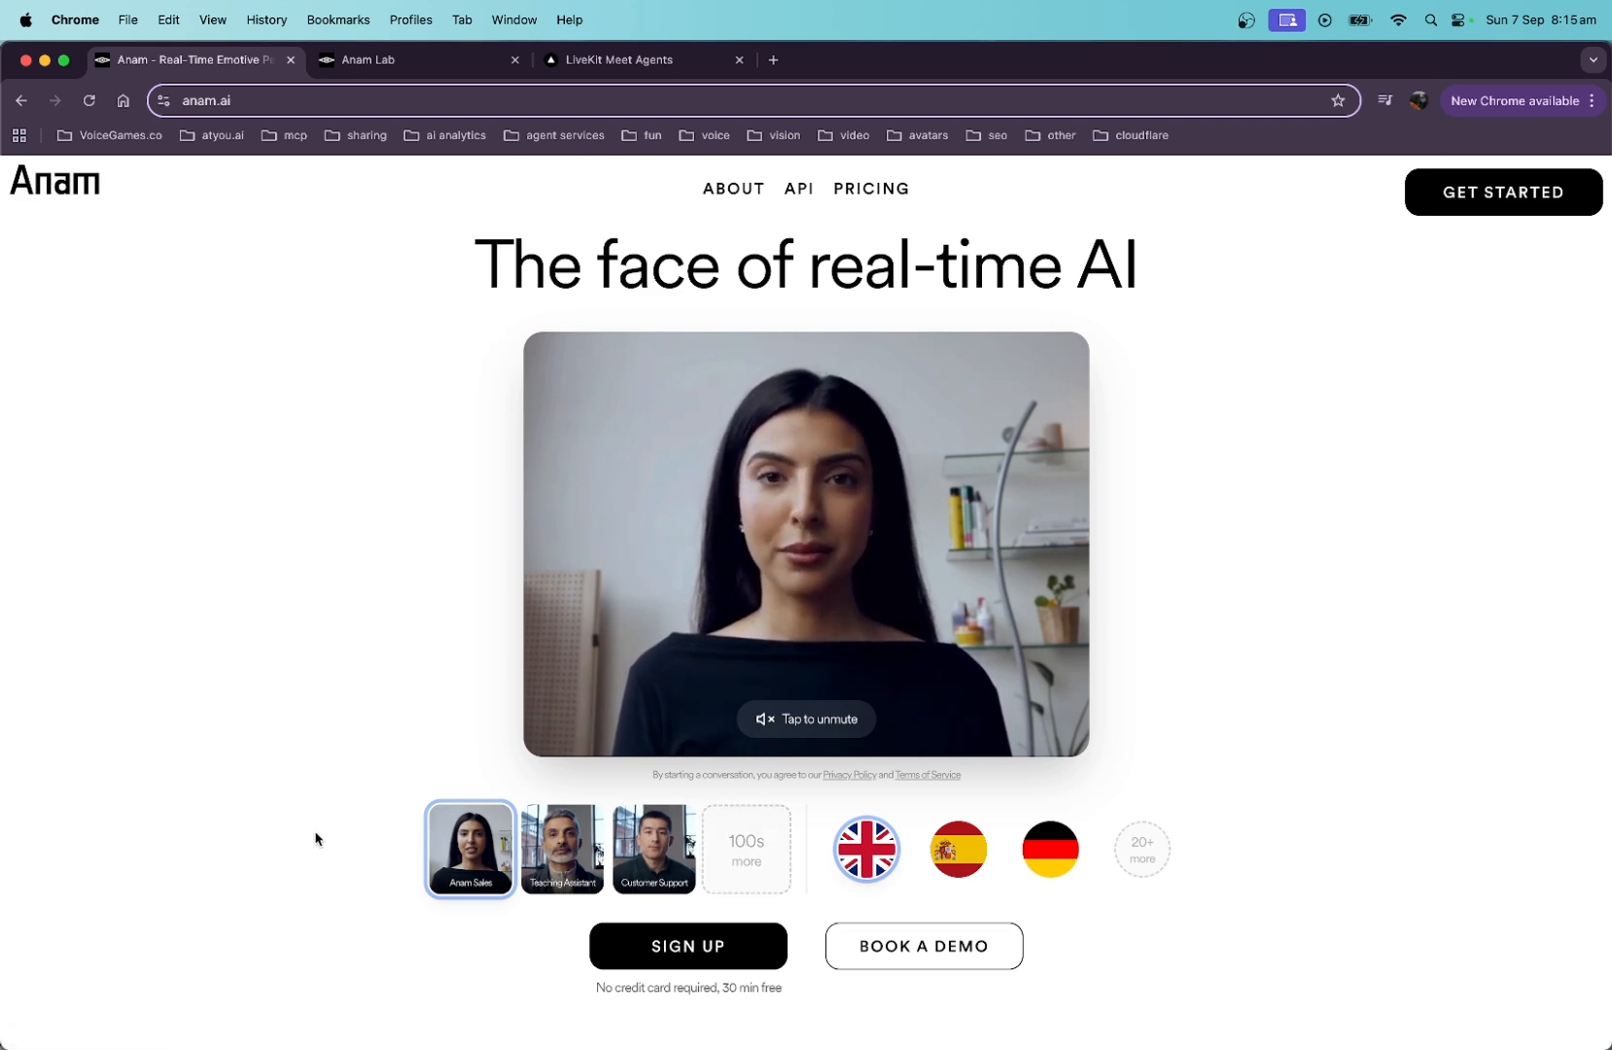
- Browse the anam.ai home page sections, then view the About page's founding team
{"action": "scroll", "scroll_direction": "down", "scroll_amount": 3}
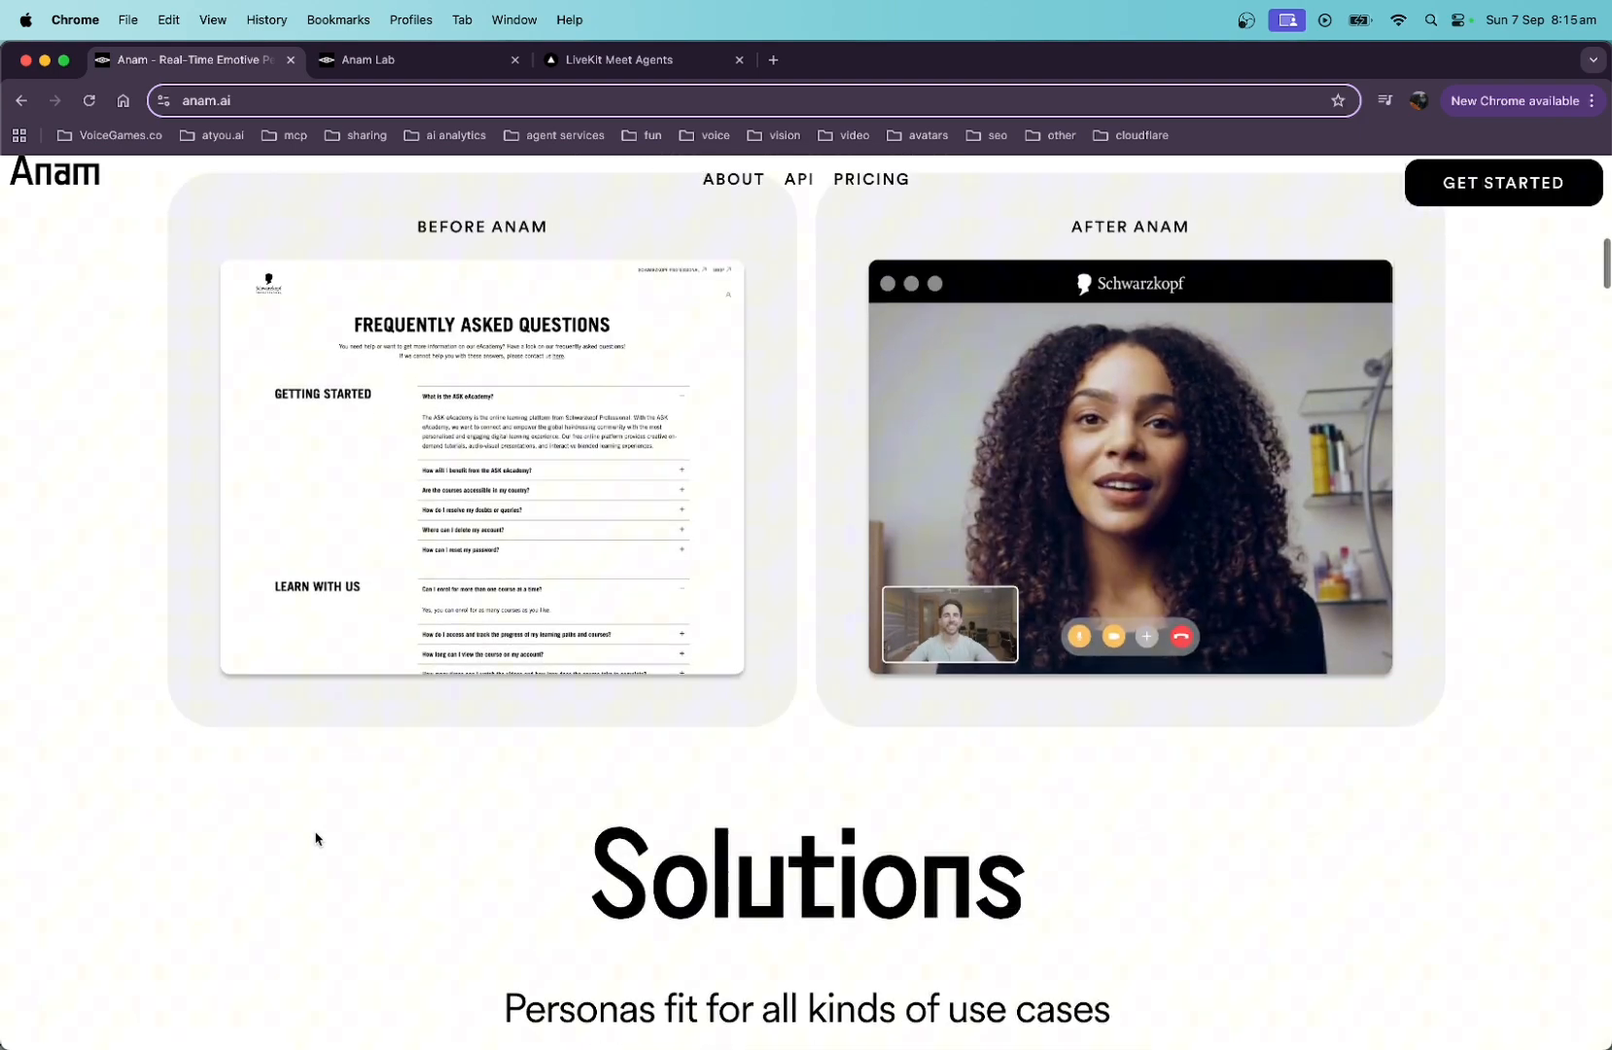
{"action": "scroll", "scroll_direction": "down", "scroll_amount": 3}
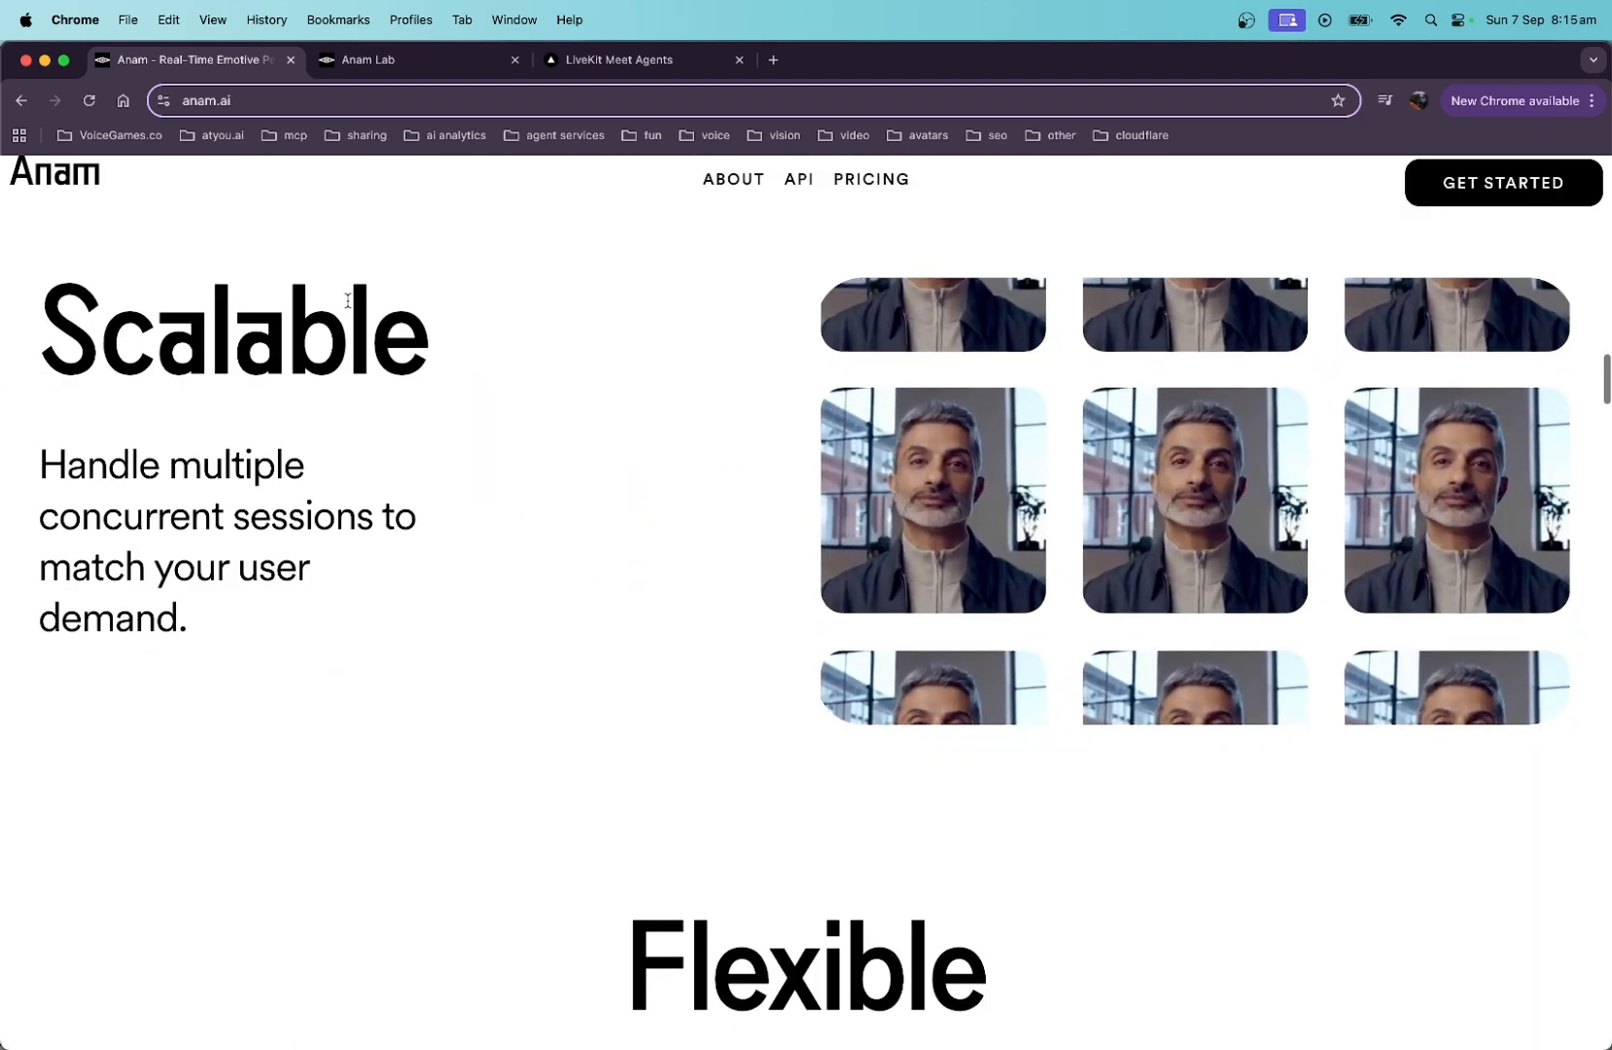
{"action": "left_click", "coordinate": [733, 177]}
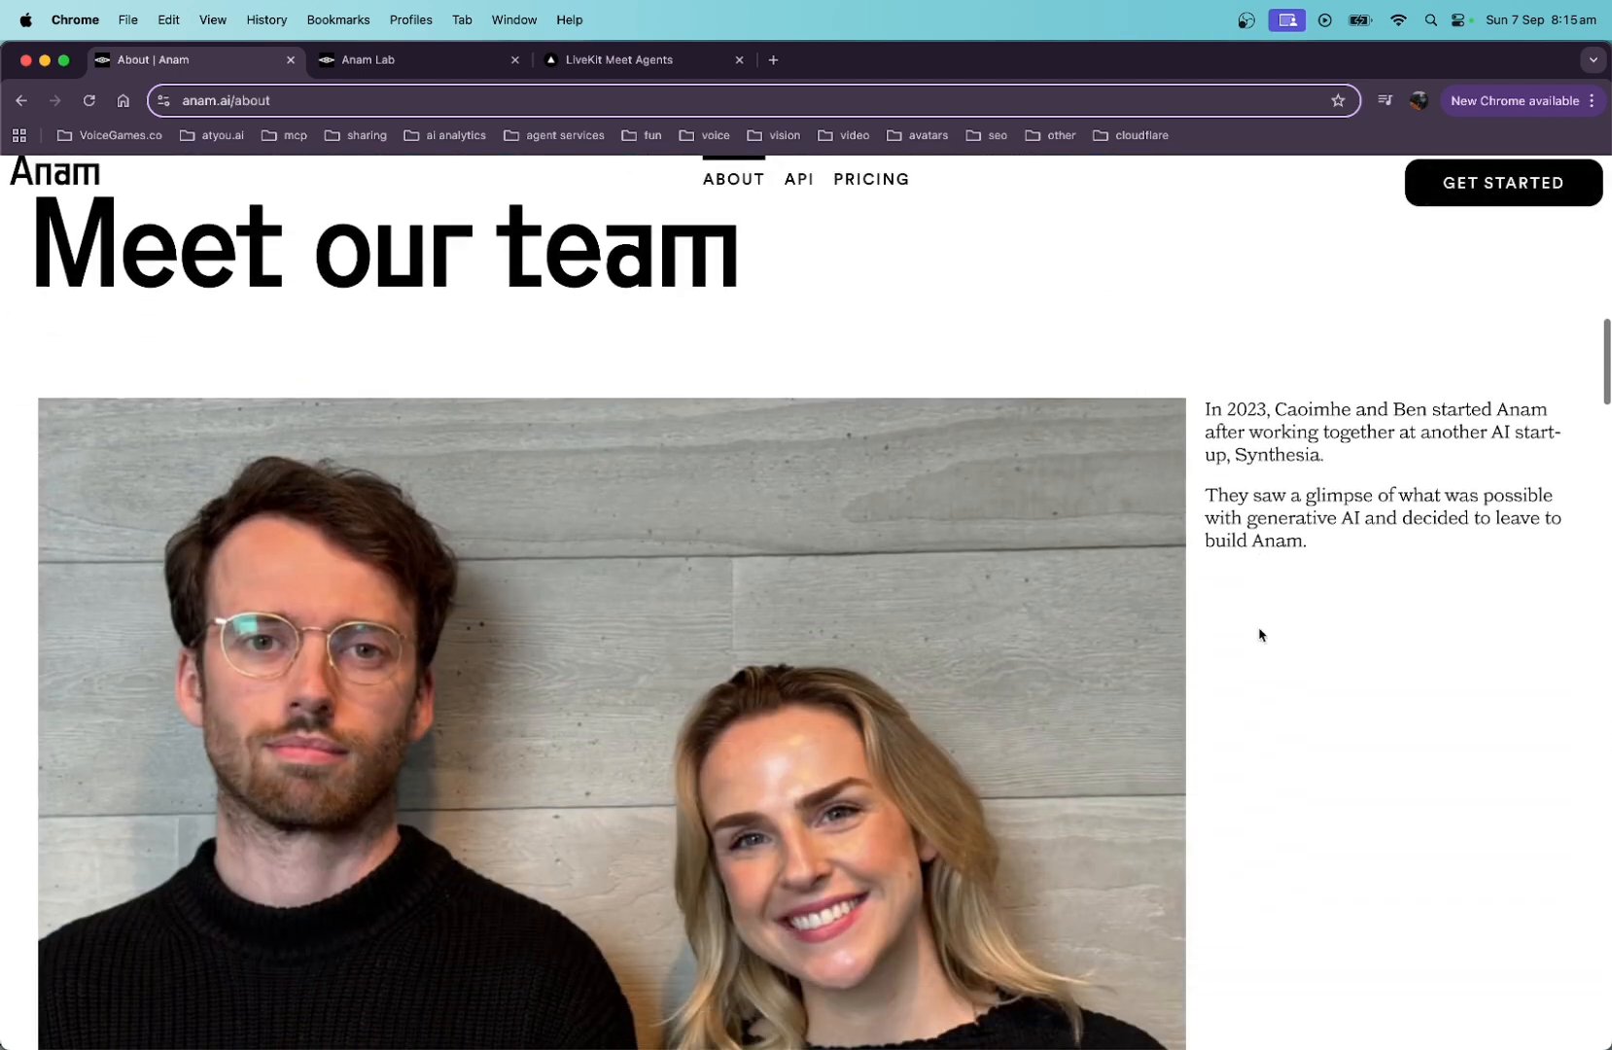
{"action": "scroll", "scroll_direction": "down", "scroll_amount": 3}
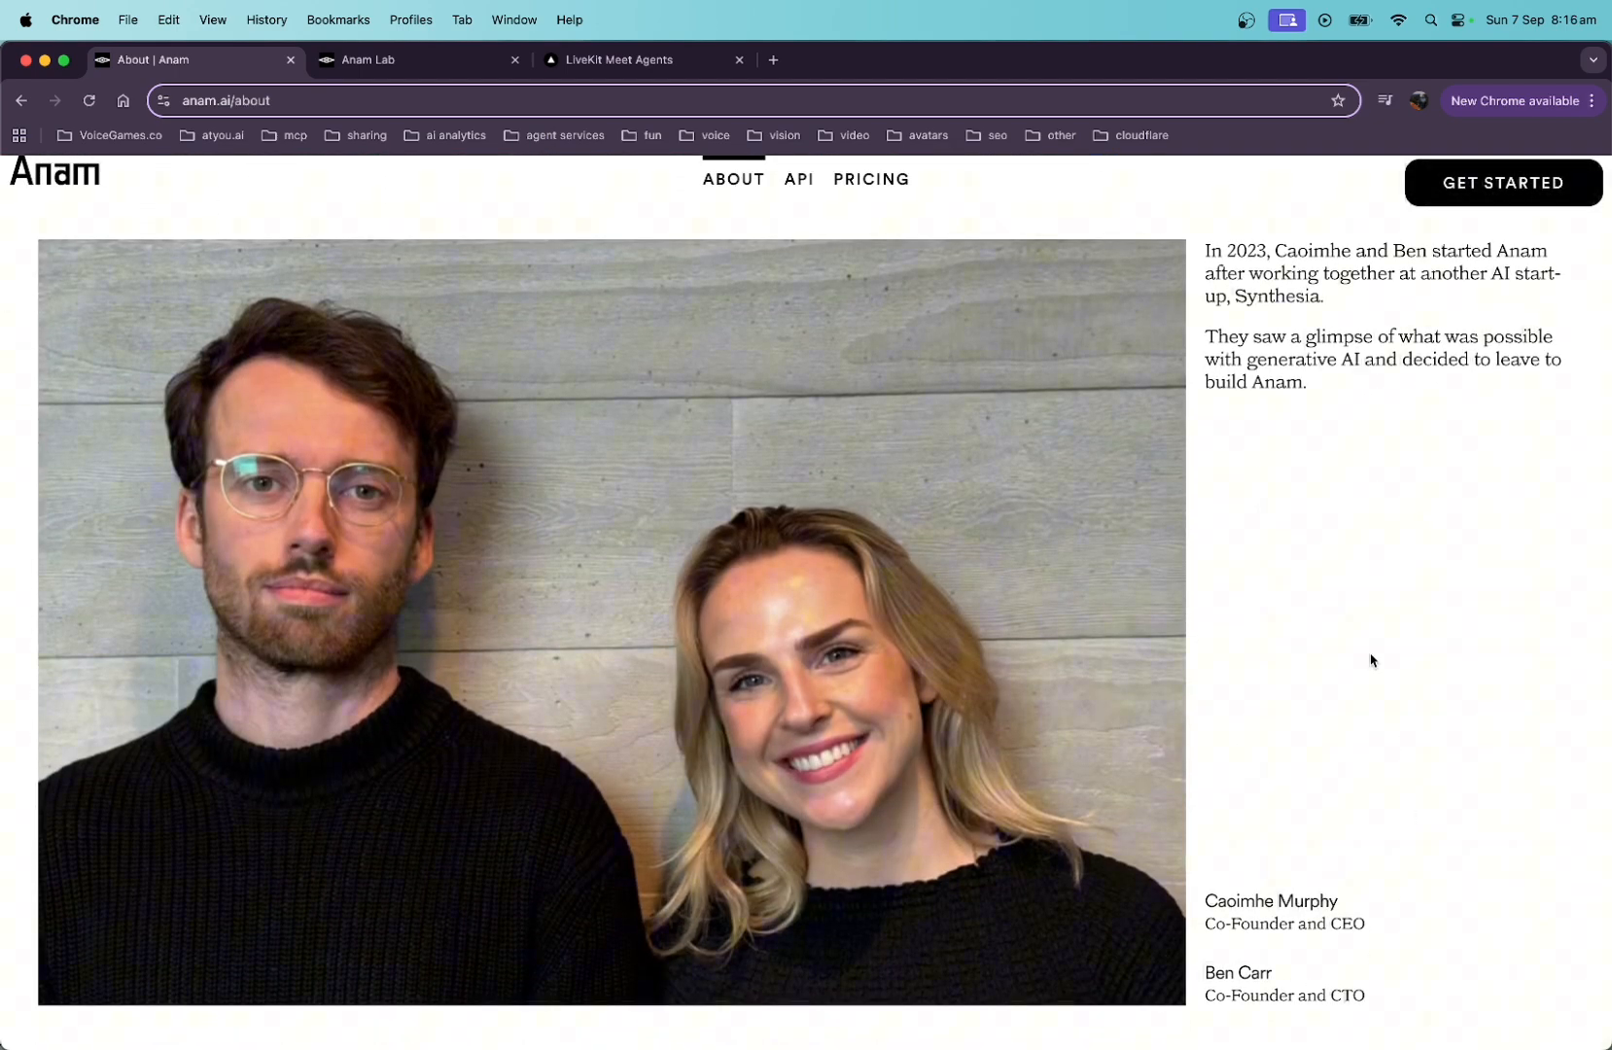
{"action": "double_click", "coordinate": [1281, 296]}
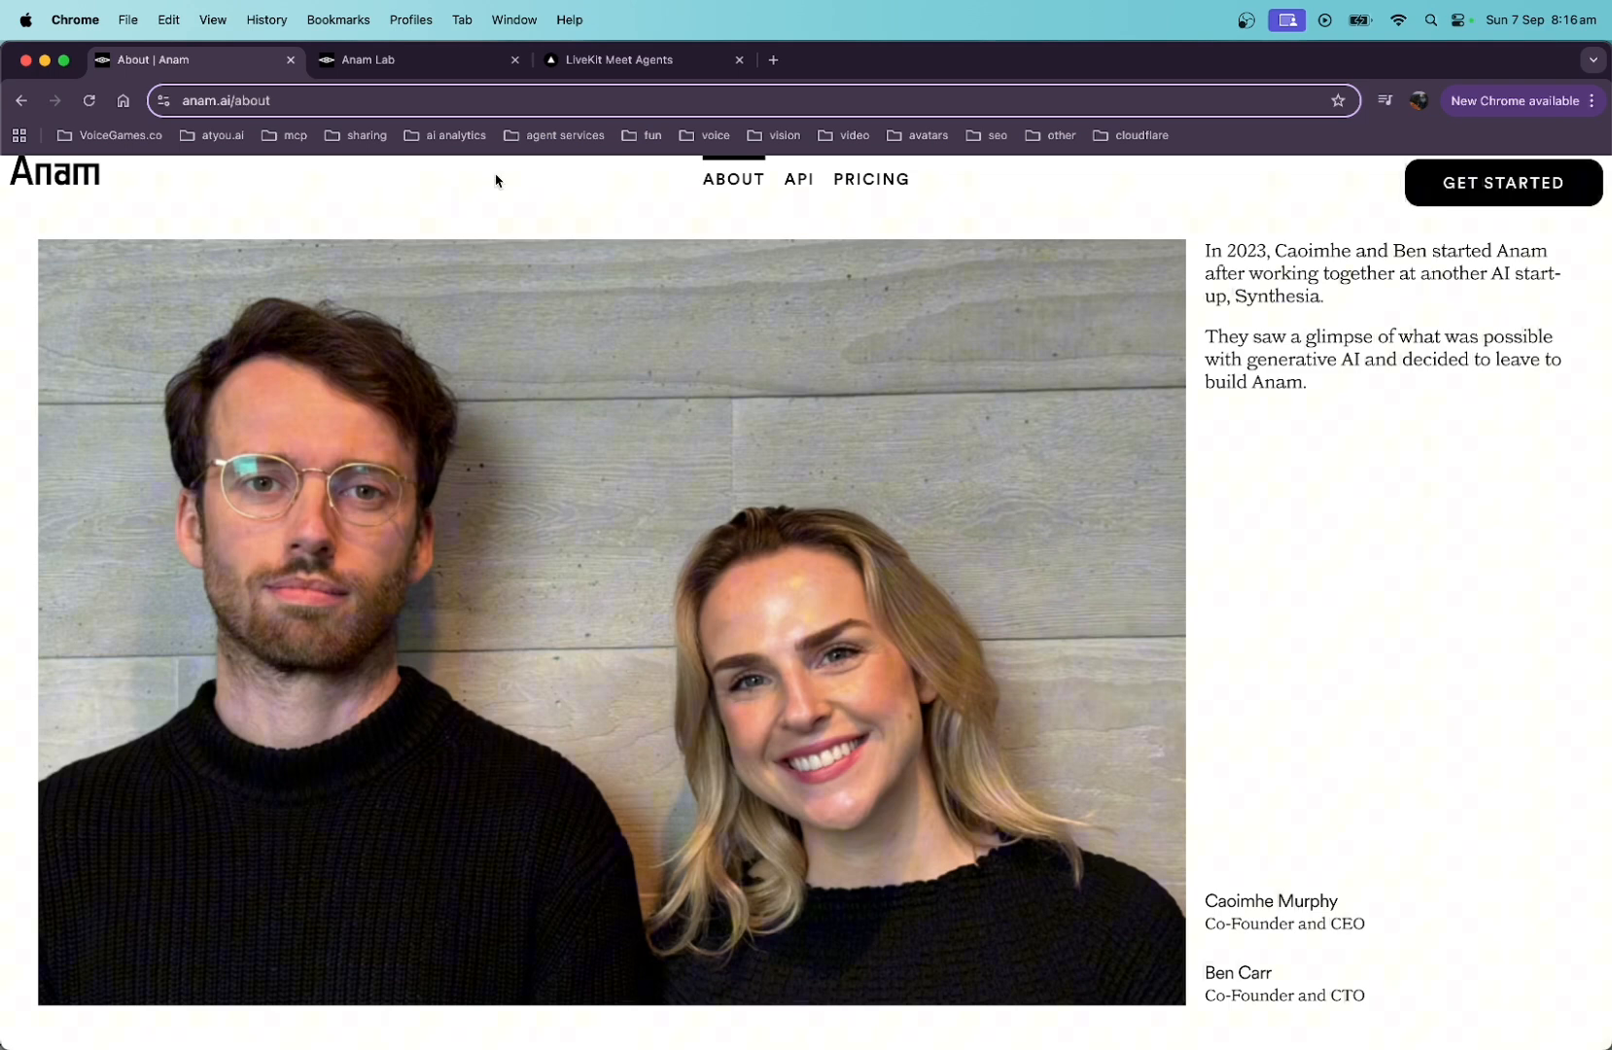
{"action": "mouse_move", "coordinate": [790, 183]}
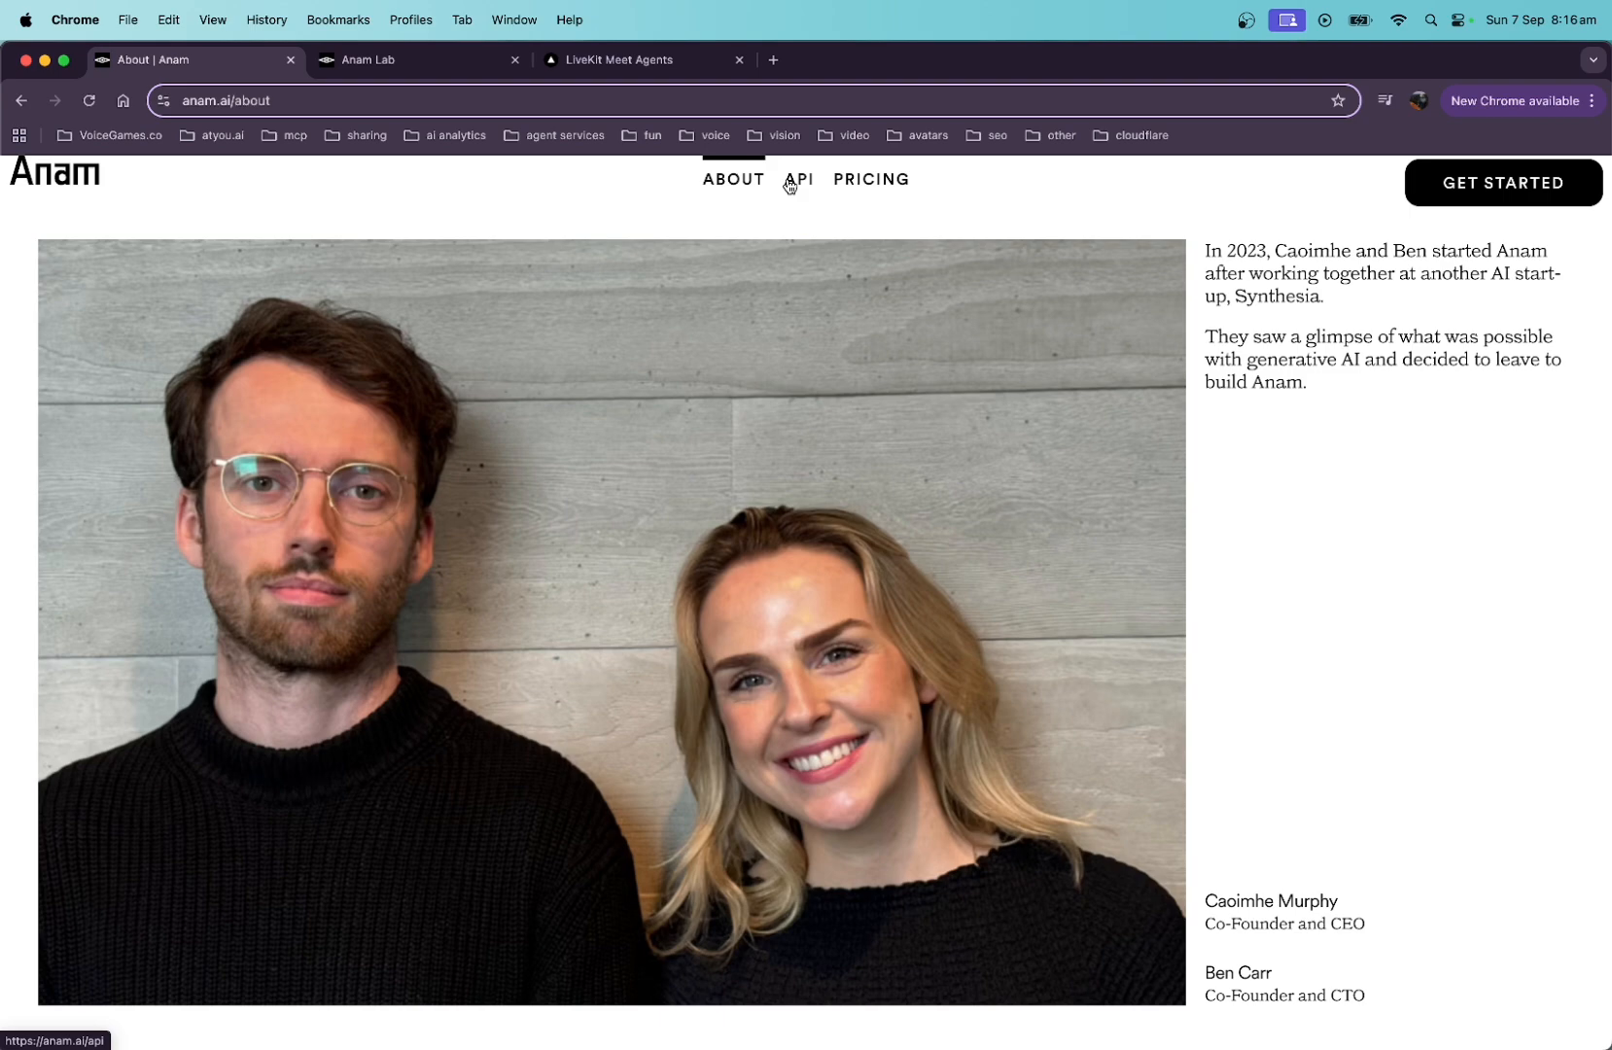
- View the API page and its how-it-works pipeline
{"action": "left_click", "coordinate": [798, 179]}
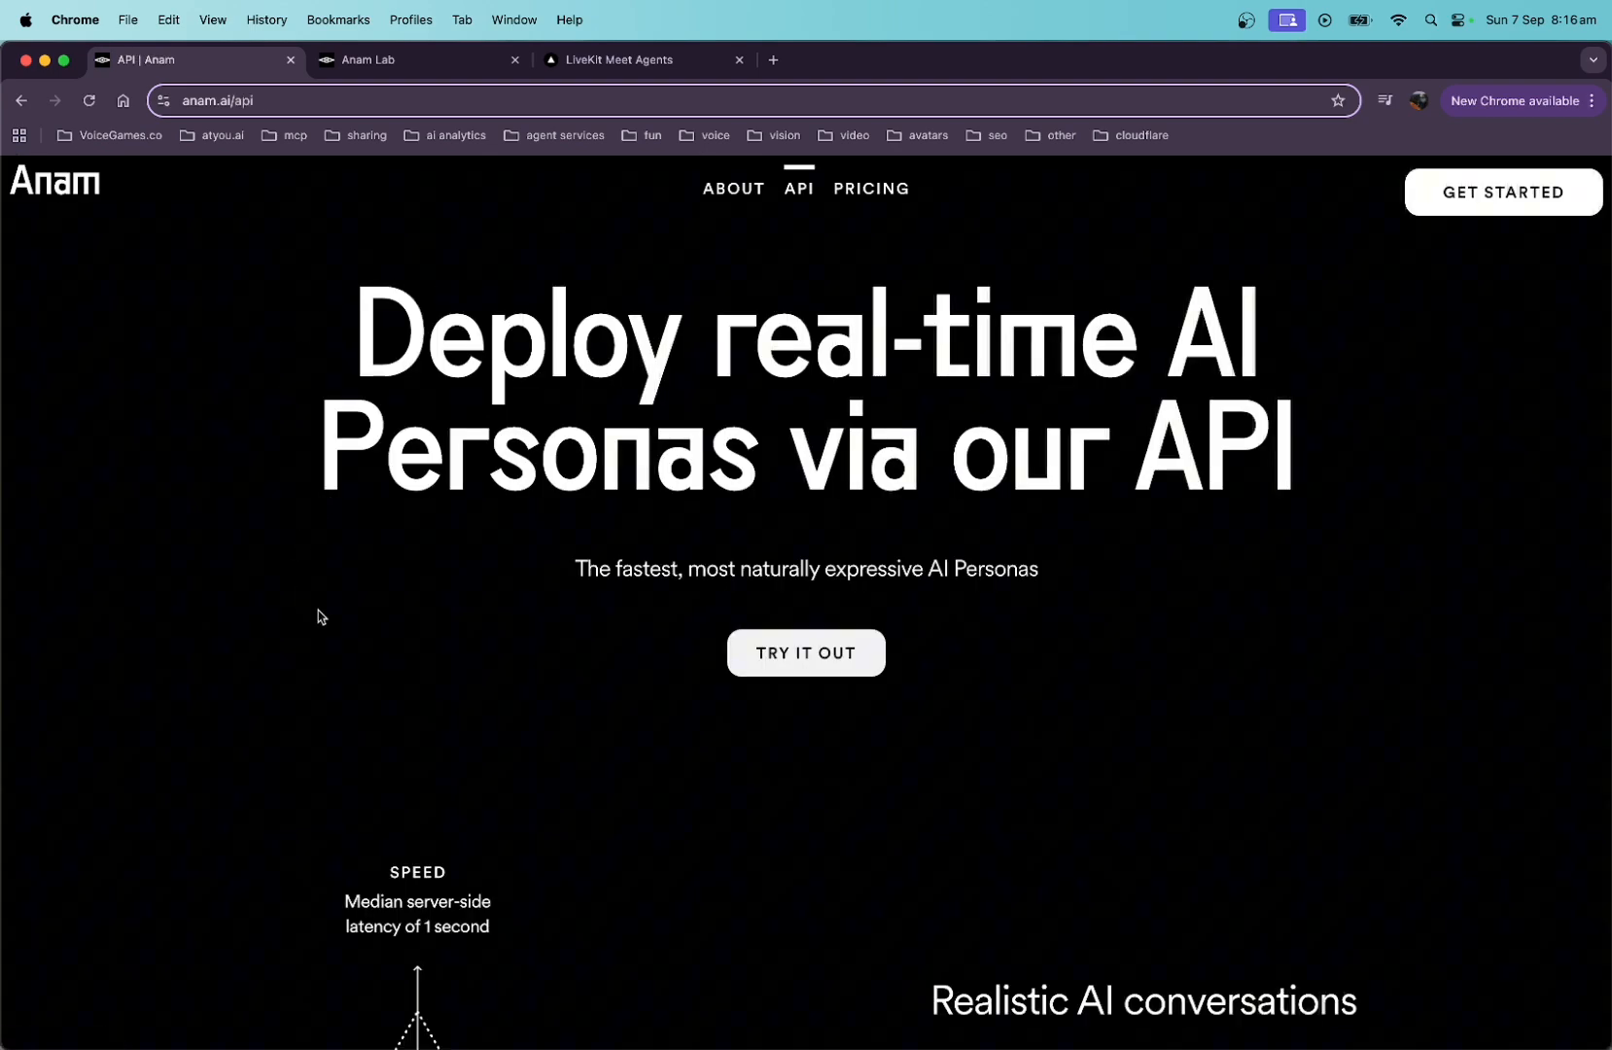
{"action": "scroll", "scroll_direction": "down", "scroll_amount": 3}
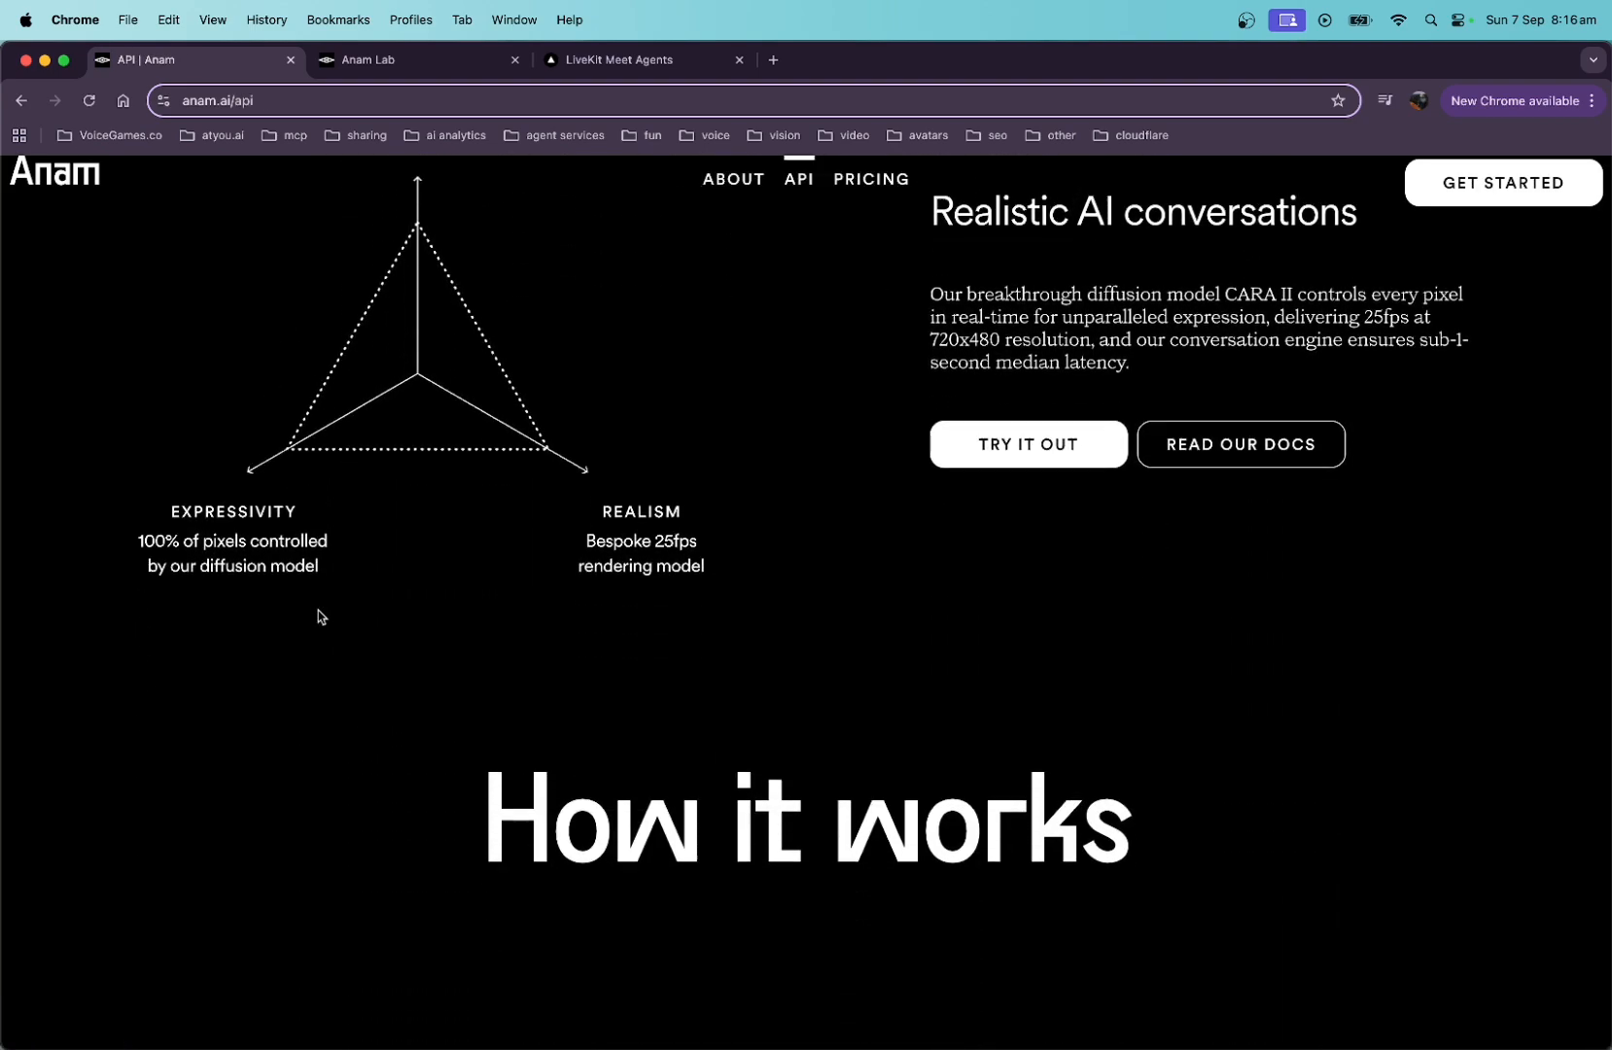
{"action": "scroll", "scroll_direction": "down", "scroll_amount": 3}
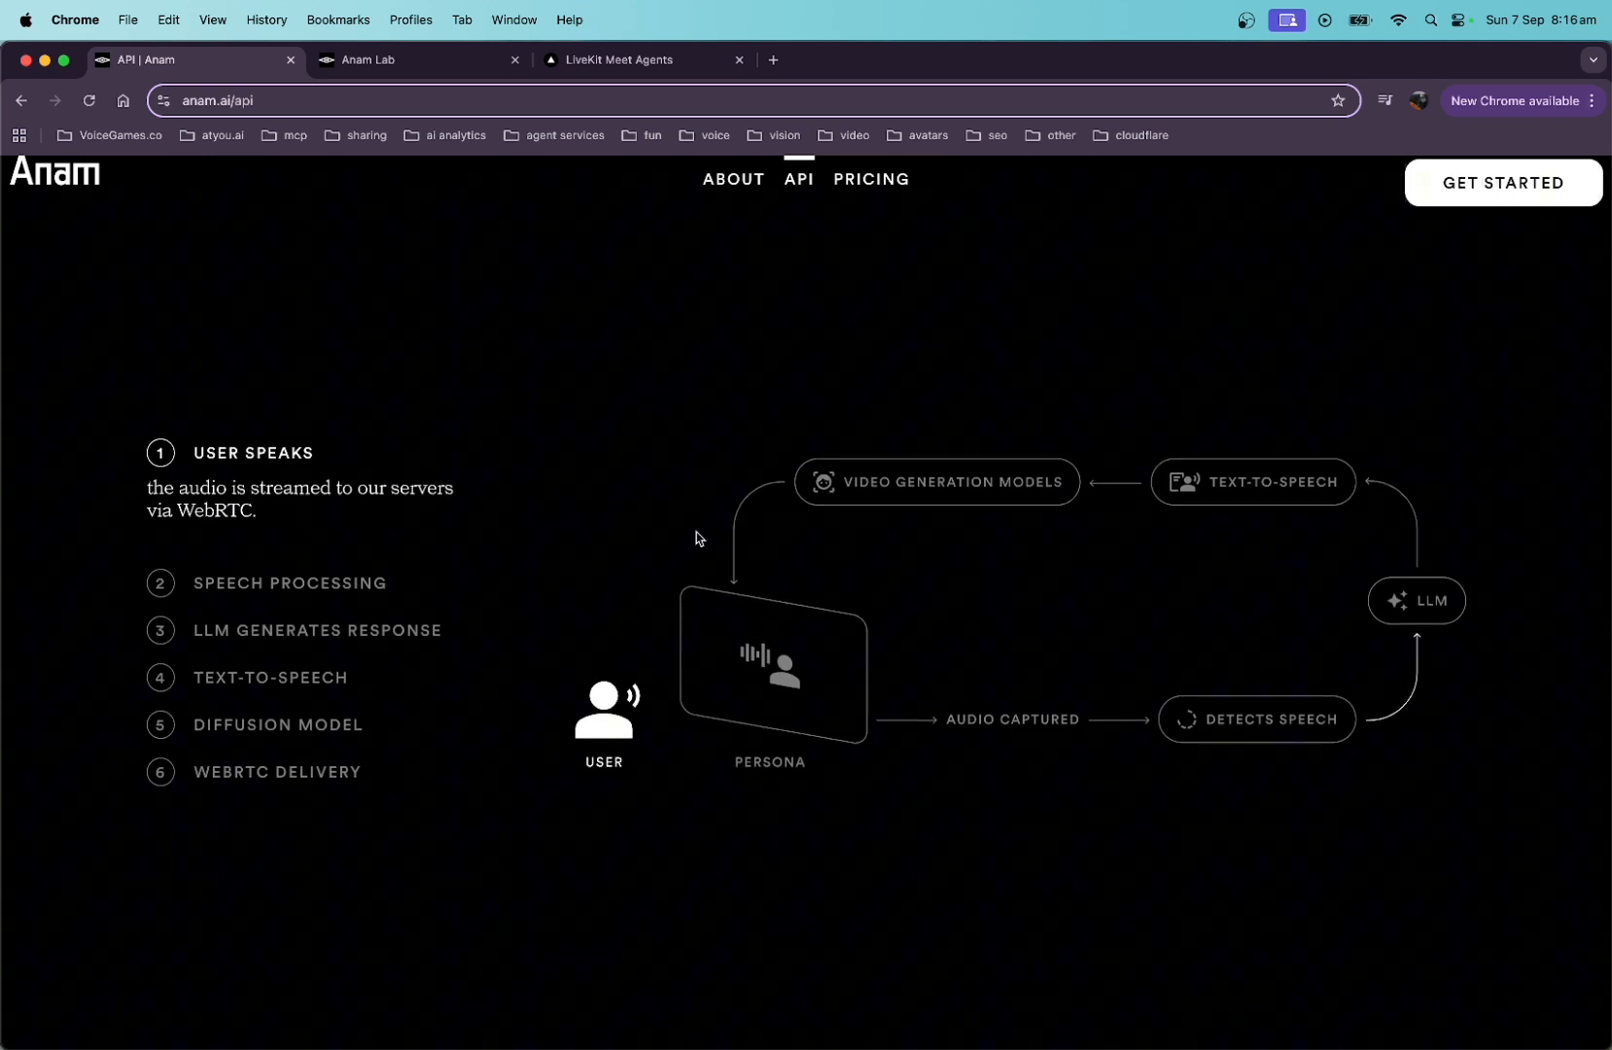
- View the Pricing page down to the plan comparison table of minutes, limits and overages
{"action": "left_click", "coordinate": [869, 177]}
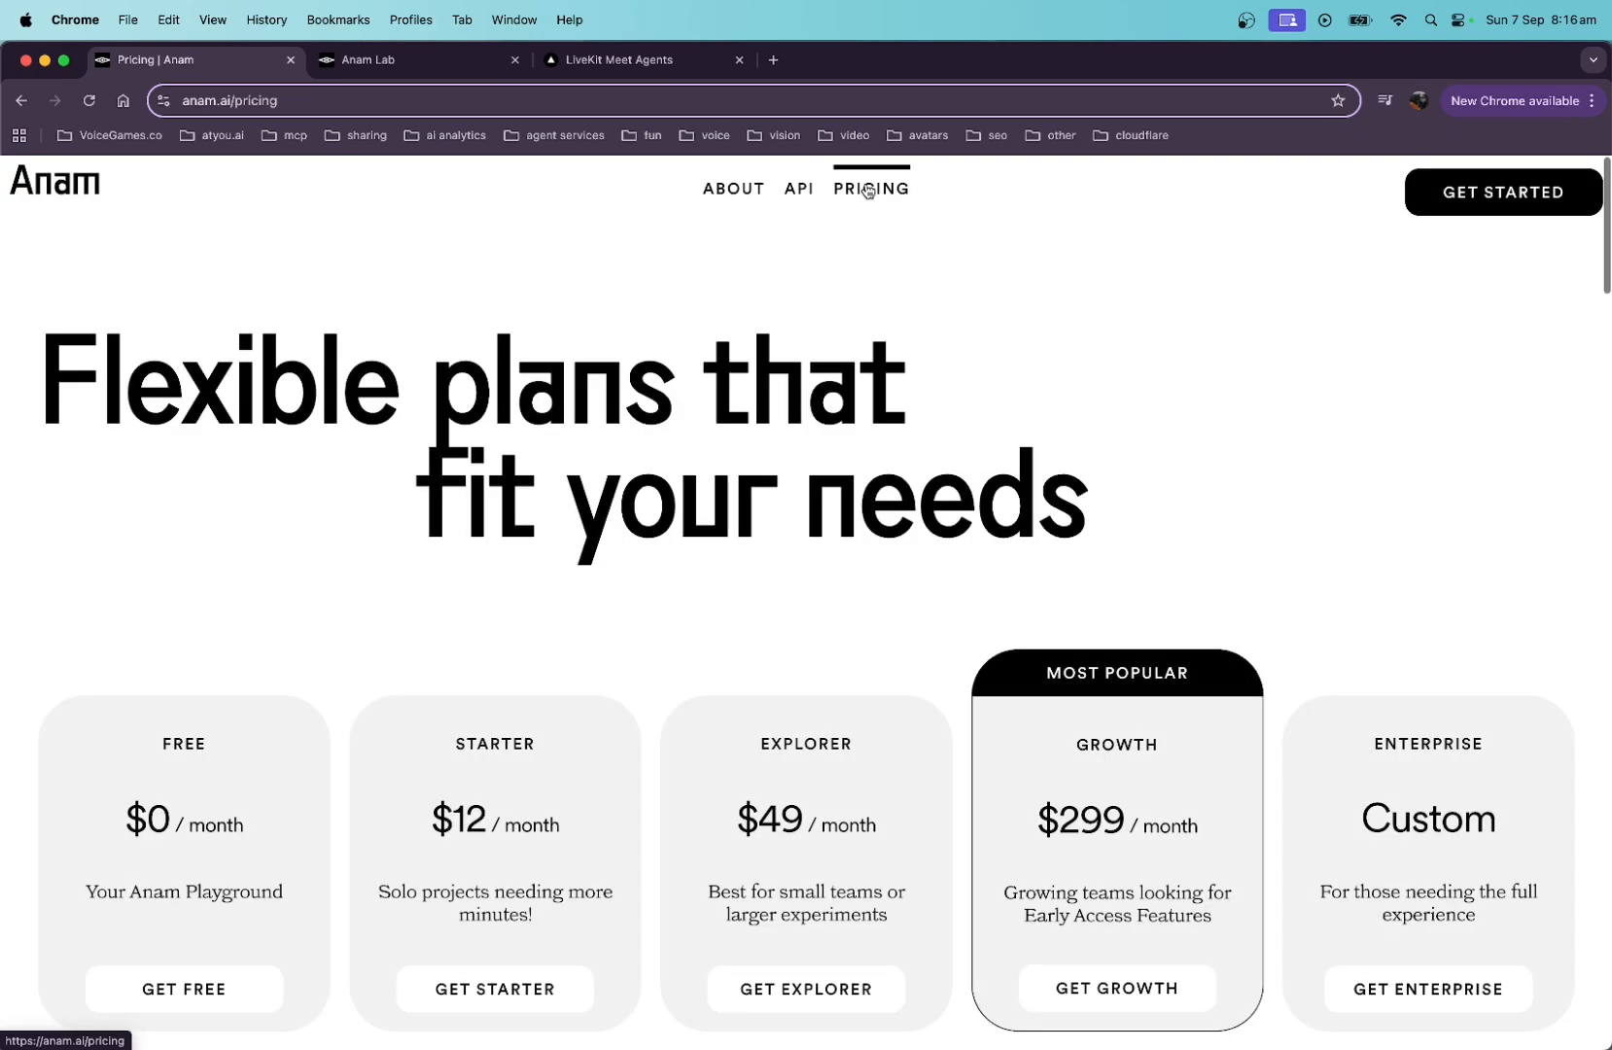
{"action": "scroll", "scroll_direction": "down", "scroll_amount": 3}
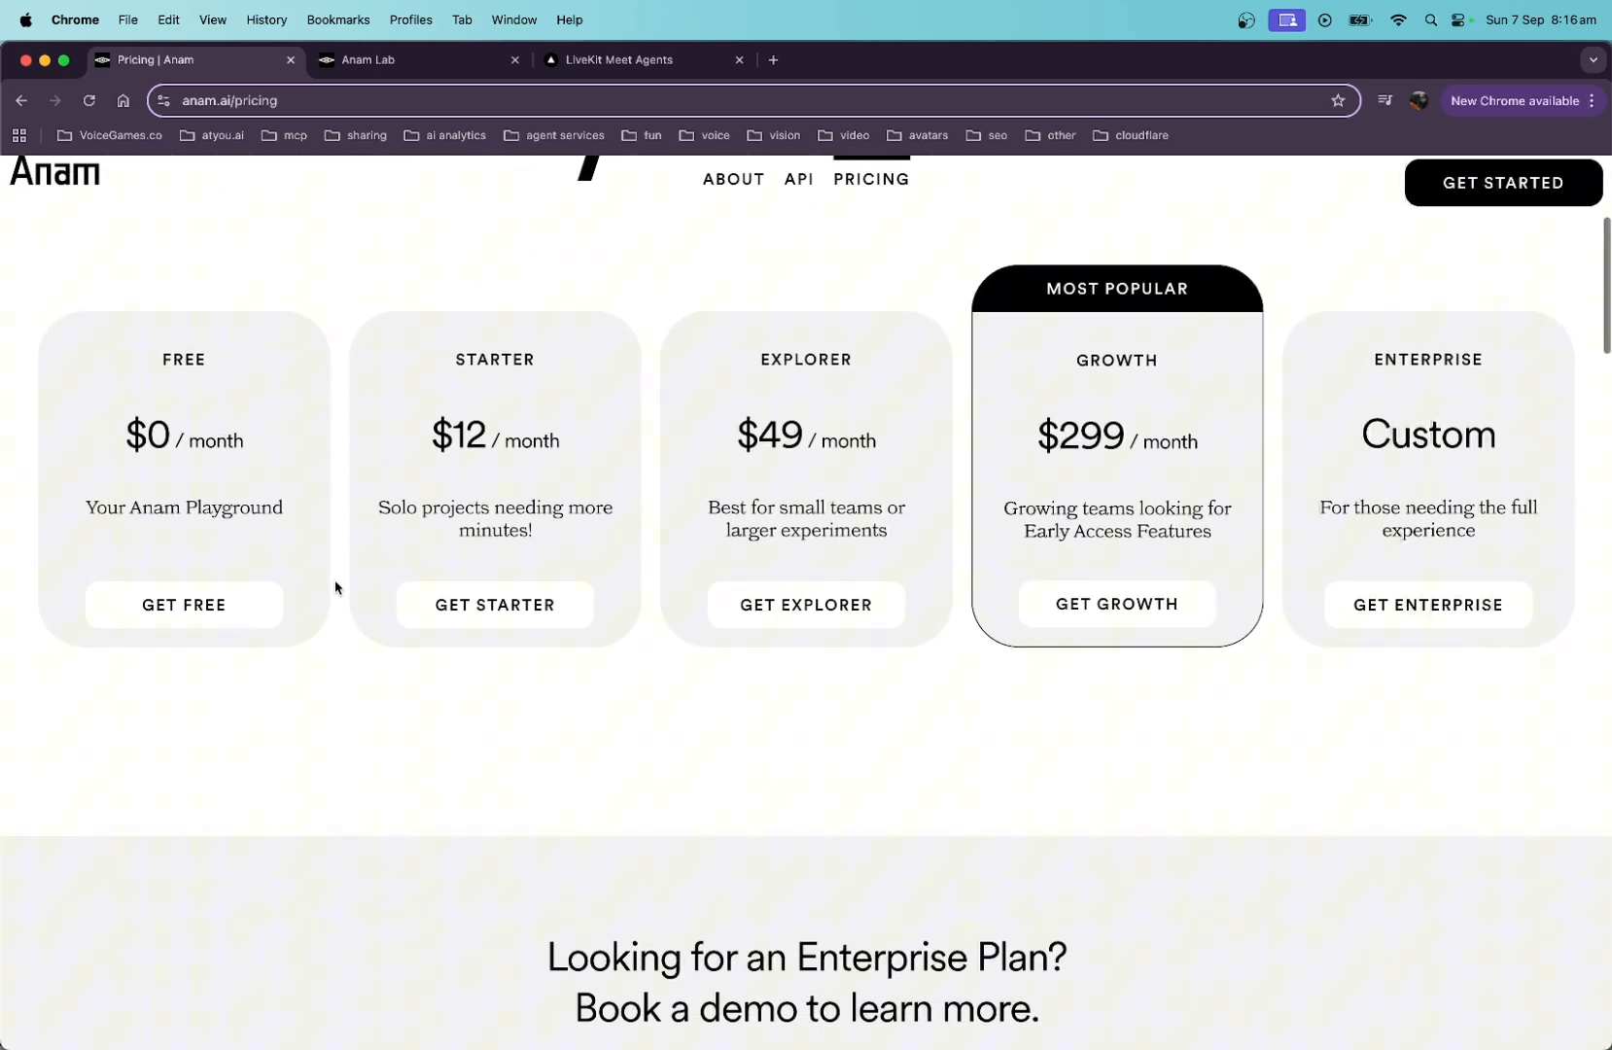
{"action": "scroll", "scroll_direction": "down", "scroll_amount": 3}
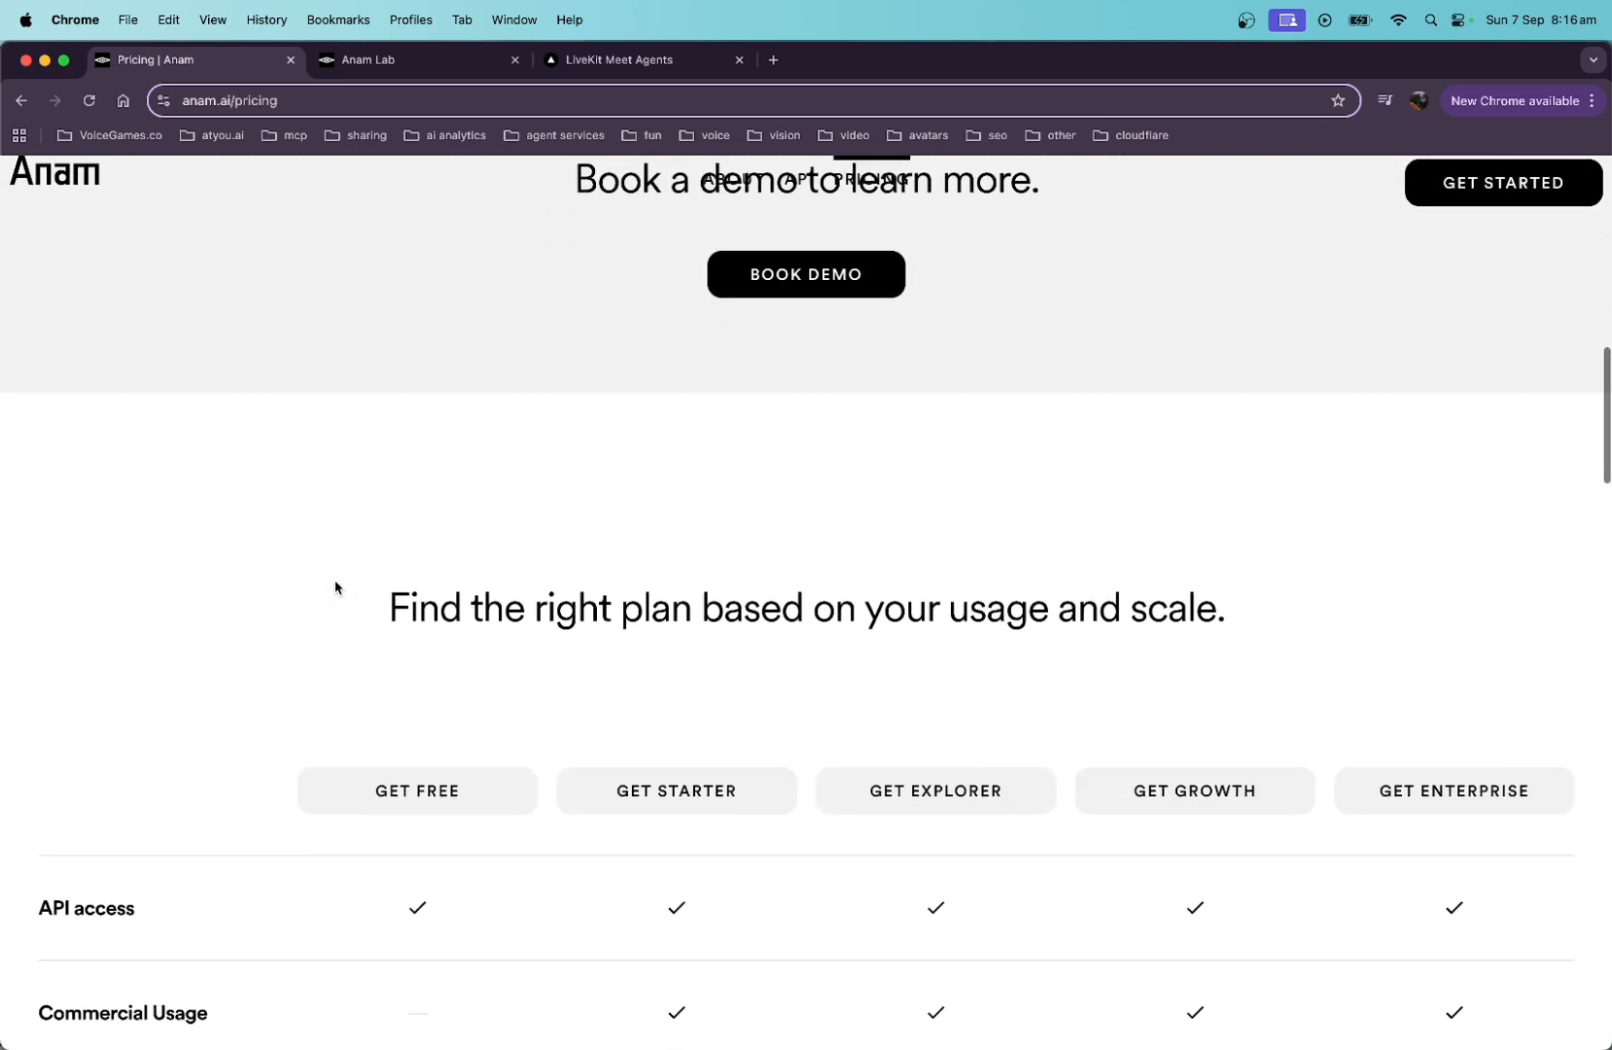
{"action": "scroll", "scroll_direction": "down", "scroll_amount": 3}
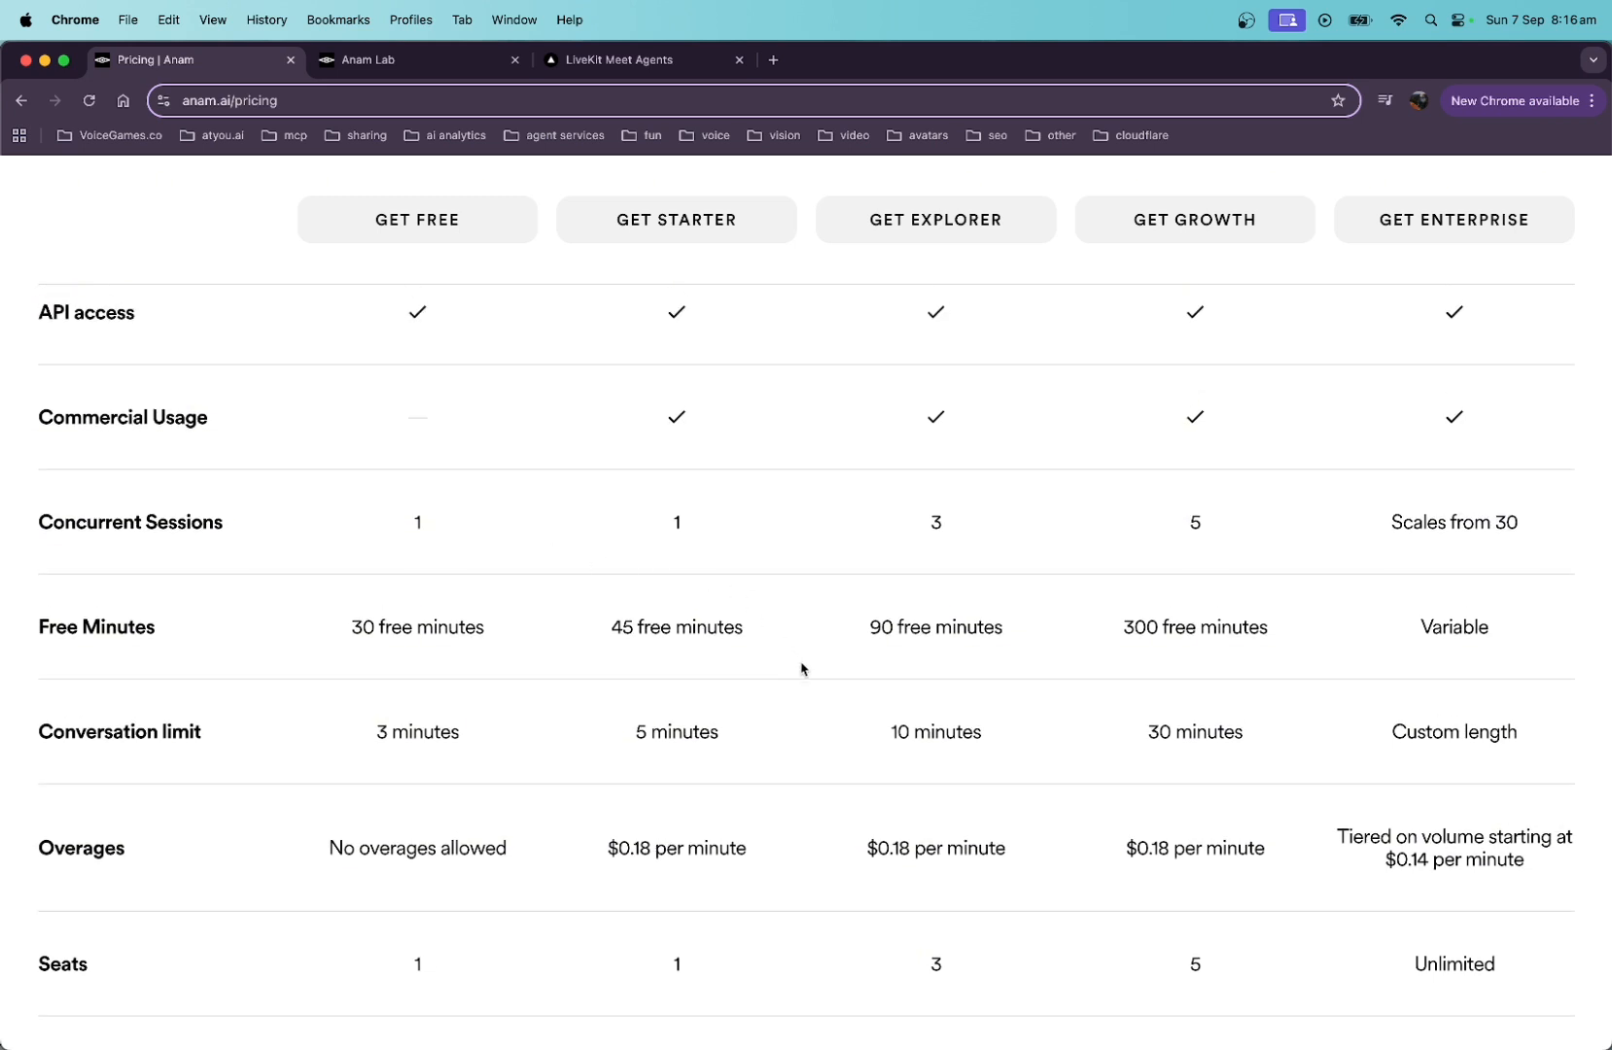
{"action": "mouse_move", "coordinate": [852, 766]}
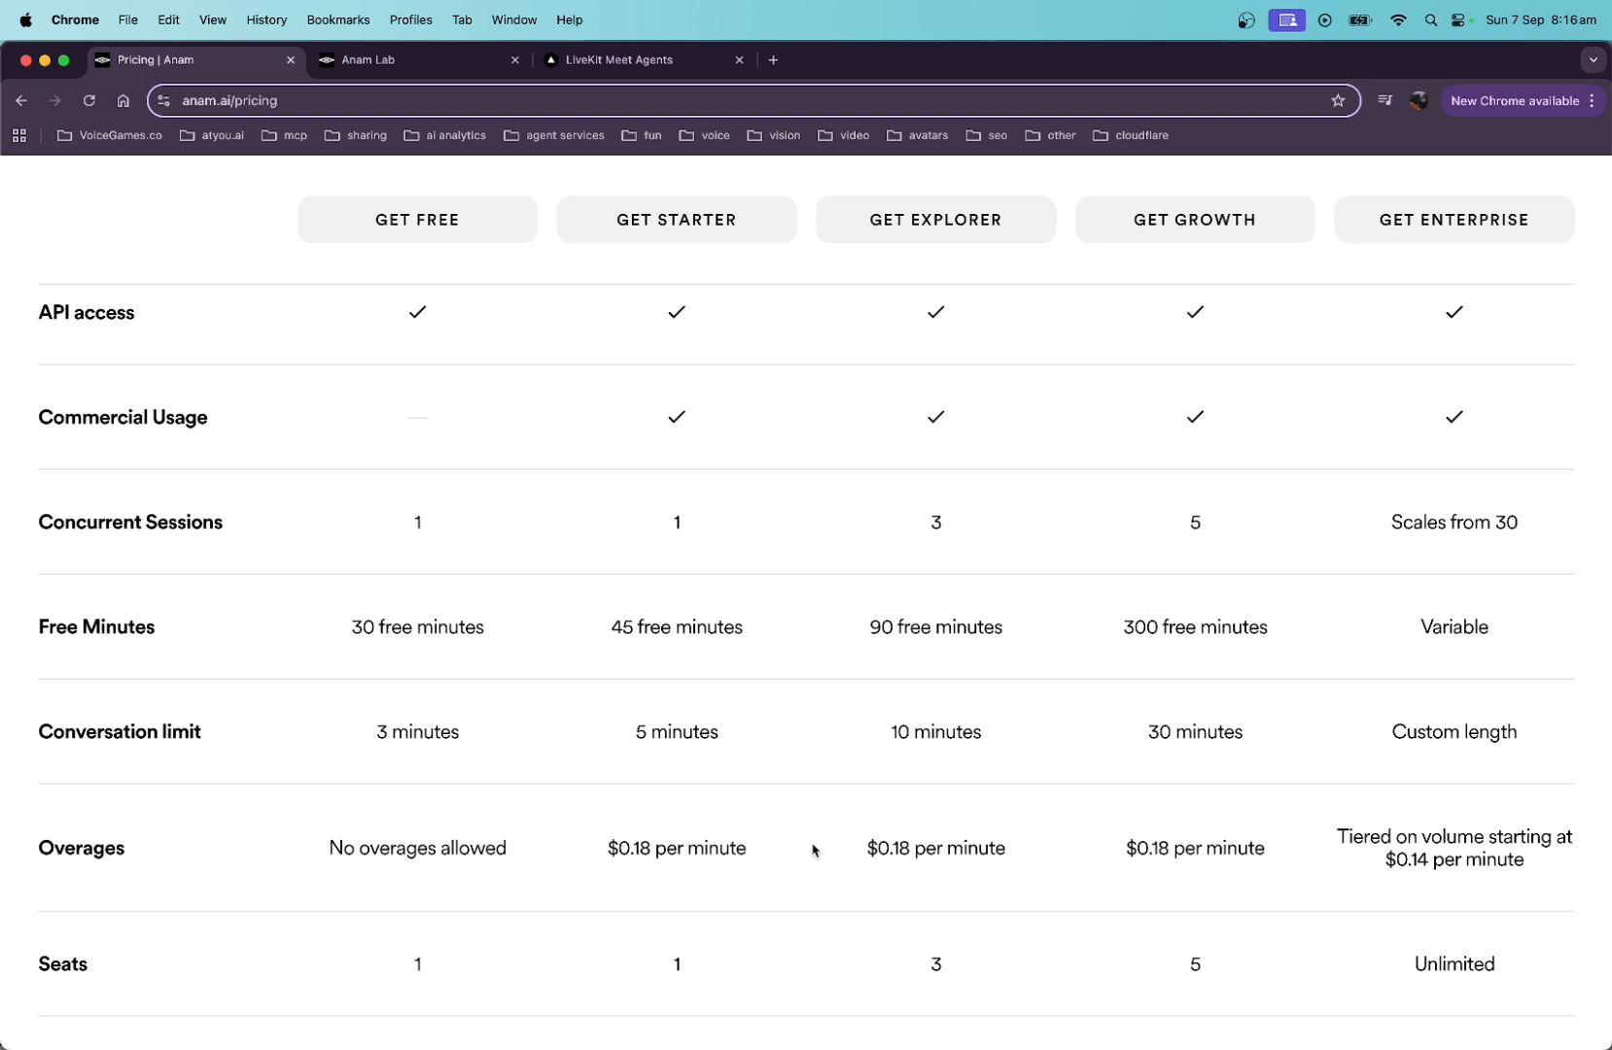
{"action": "mouse_move", "coordinate": [819, 852]}
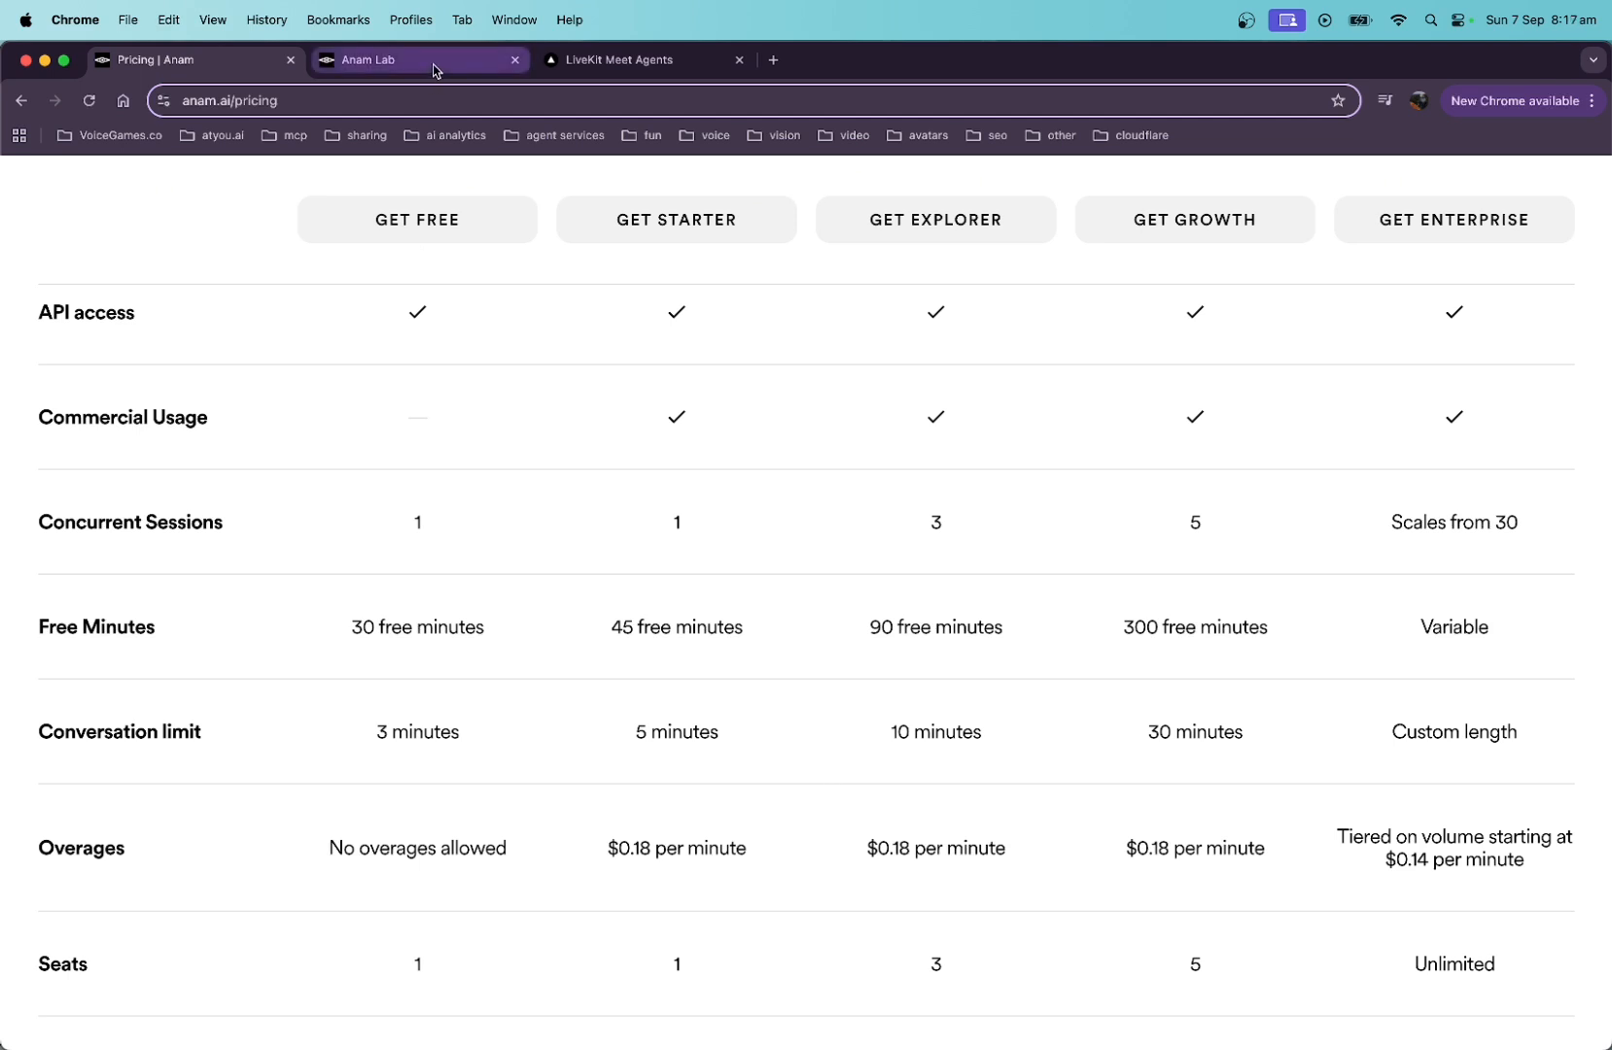
- In Anam Lab's persona builder, browse the avatar list with Alister selected
{"action": "left_click", "coordinate": [410, 60]}
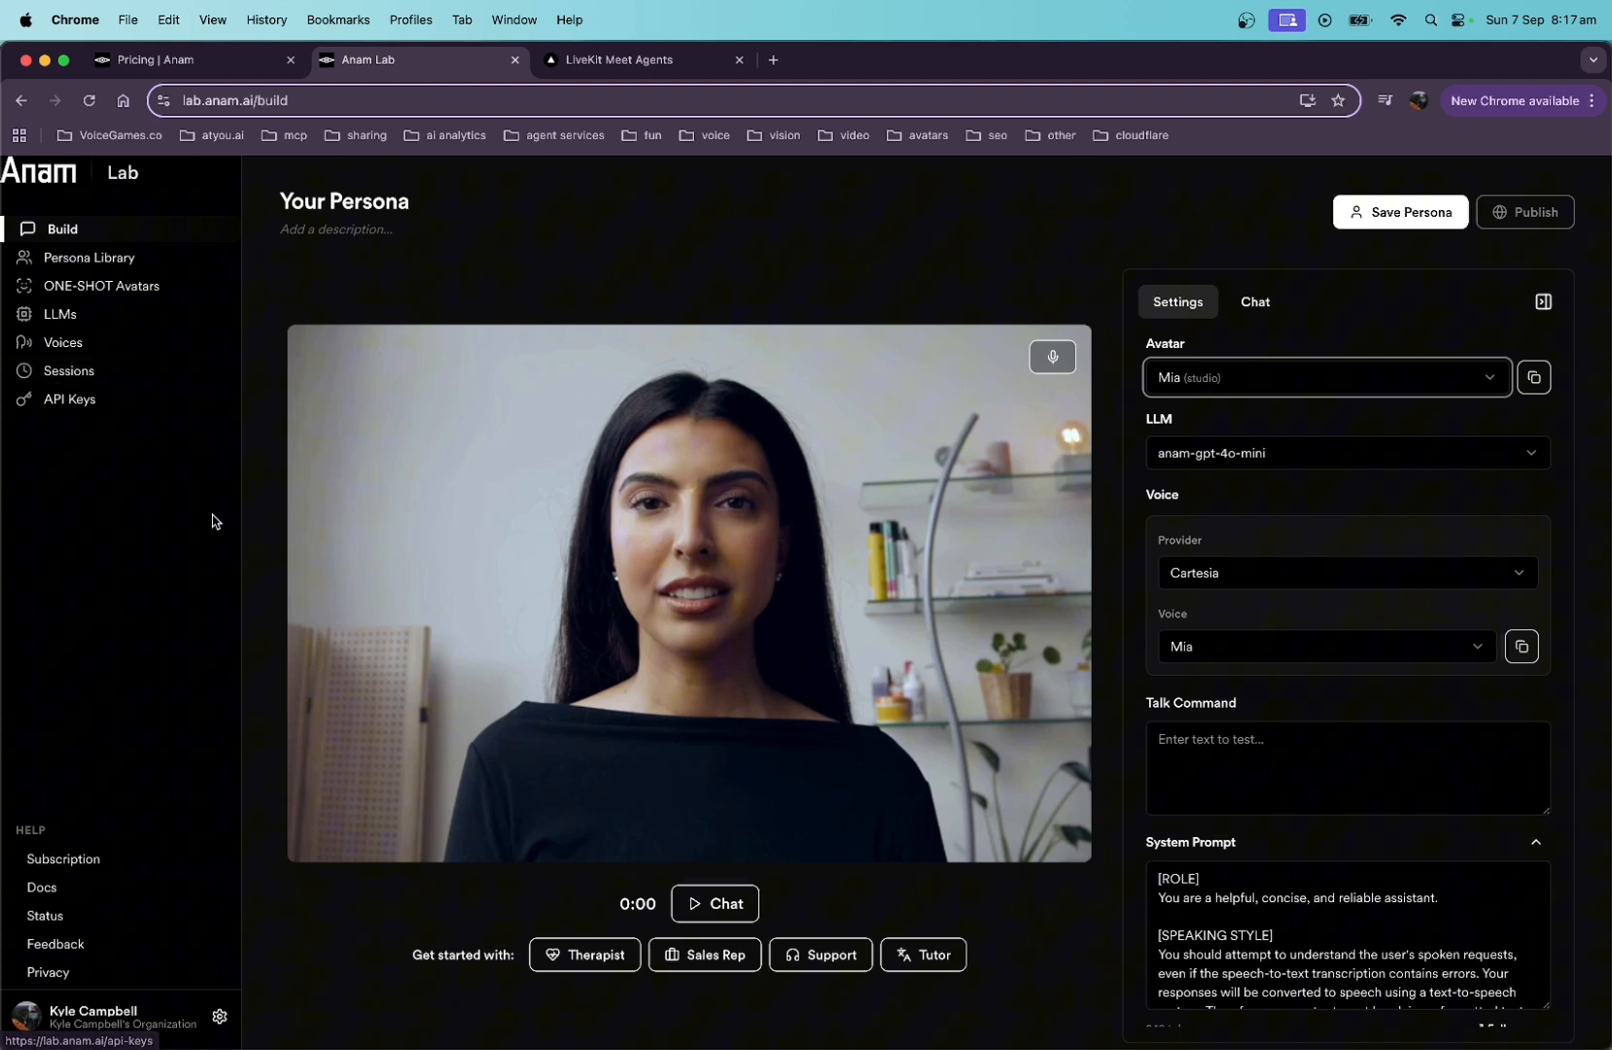
{"action": "mouse_move", "coordinate": [164, 537]}
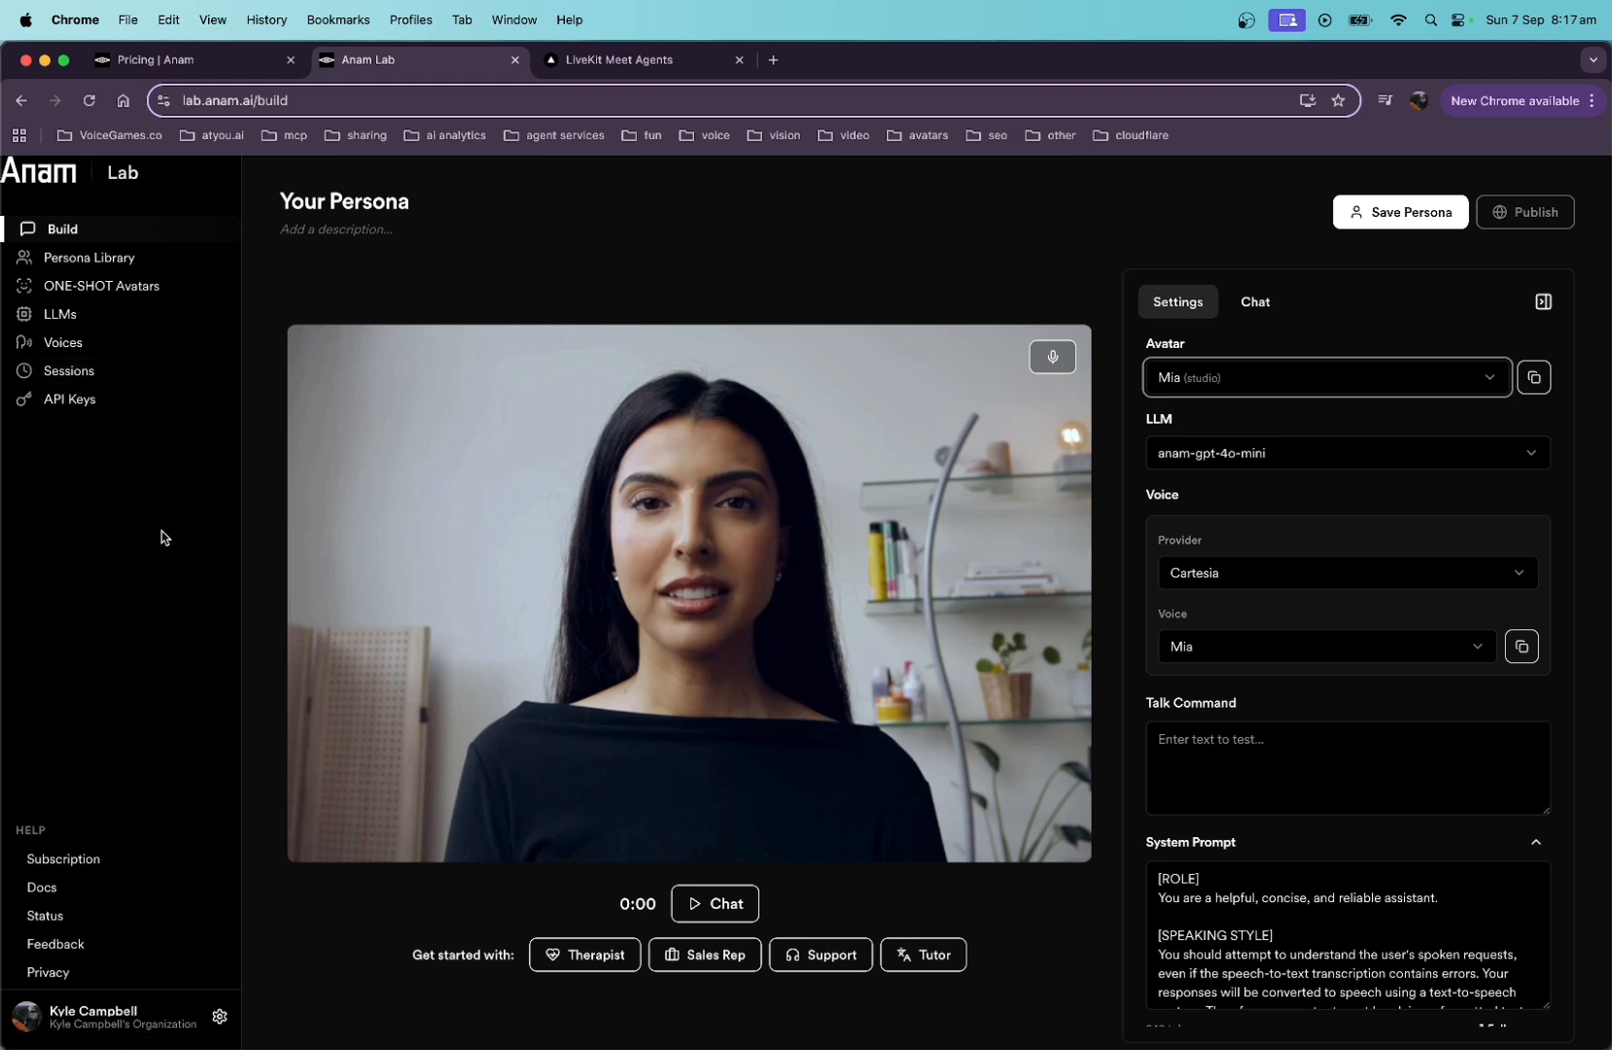
{"action": "left_click", "coordinate": [1324, 378]}
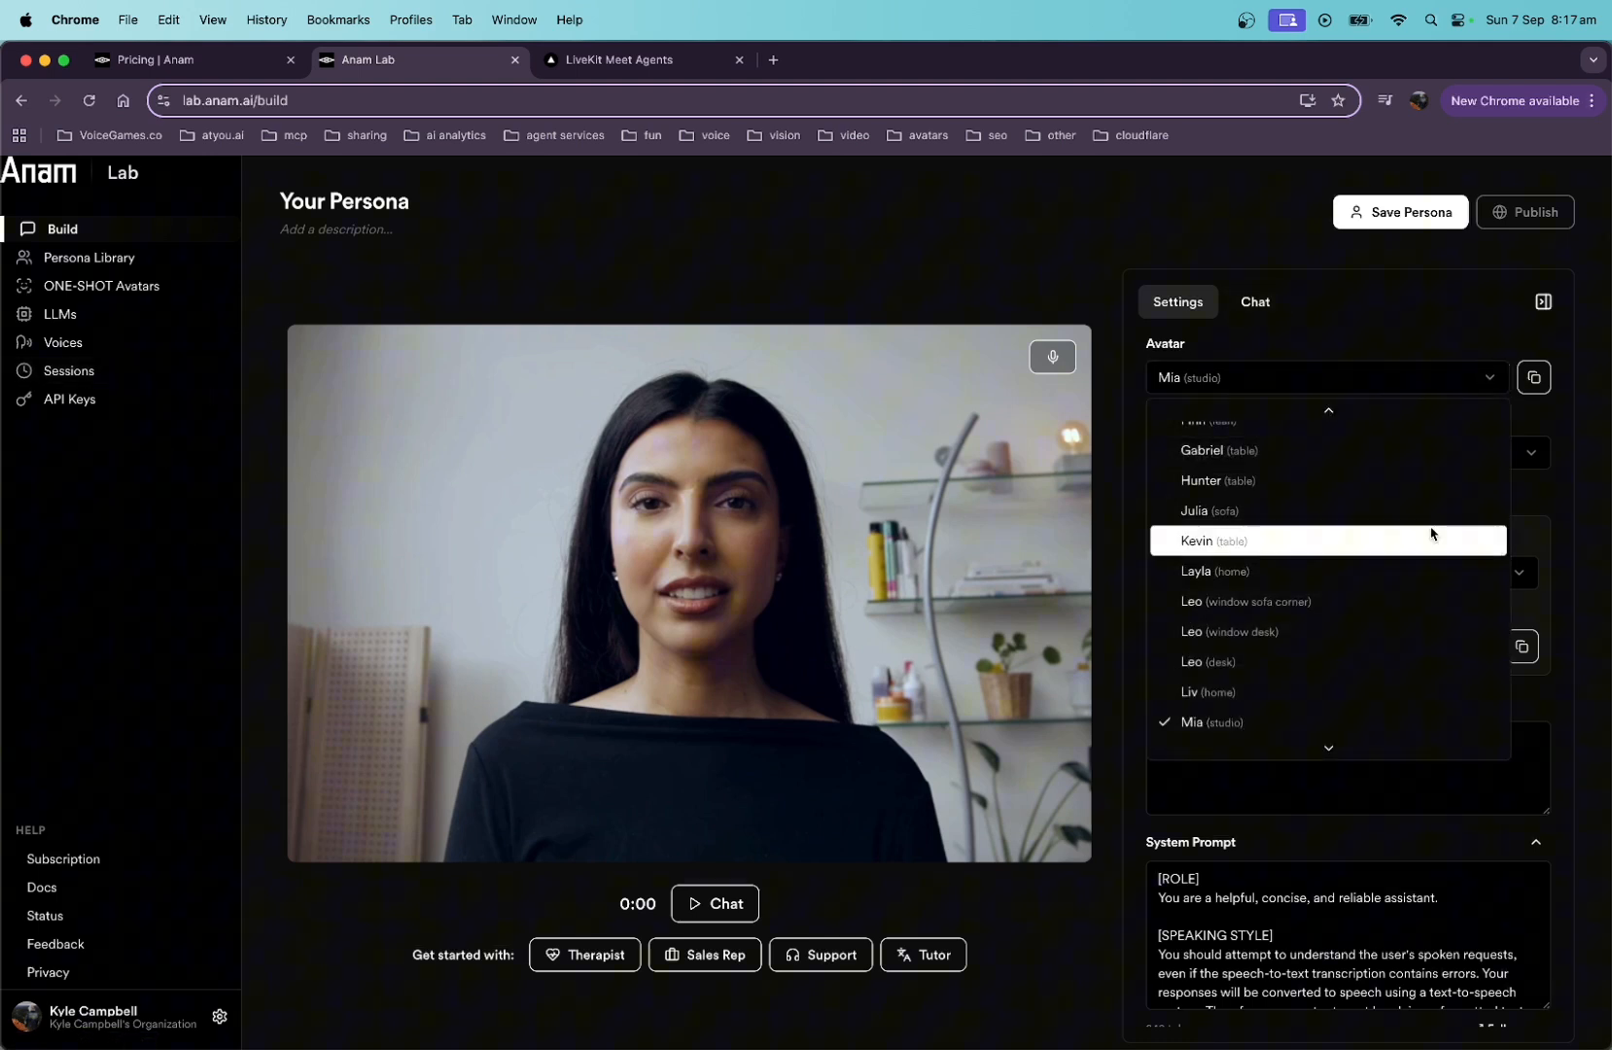
{"action": "scroll", "scroll_direction": "down", "scroll_amount": 3}
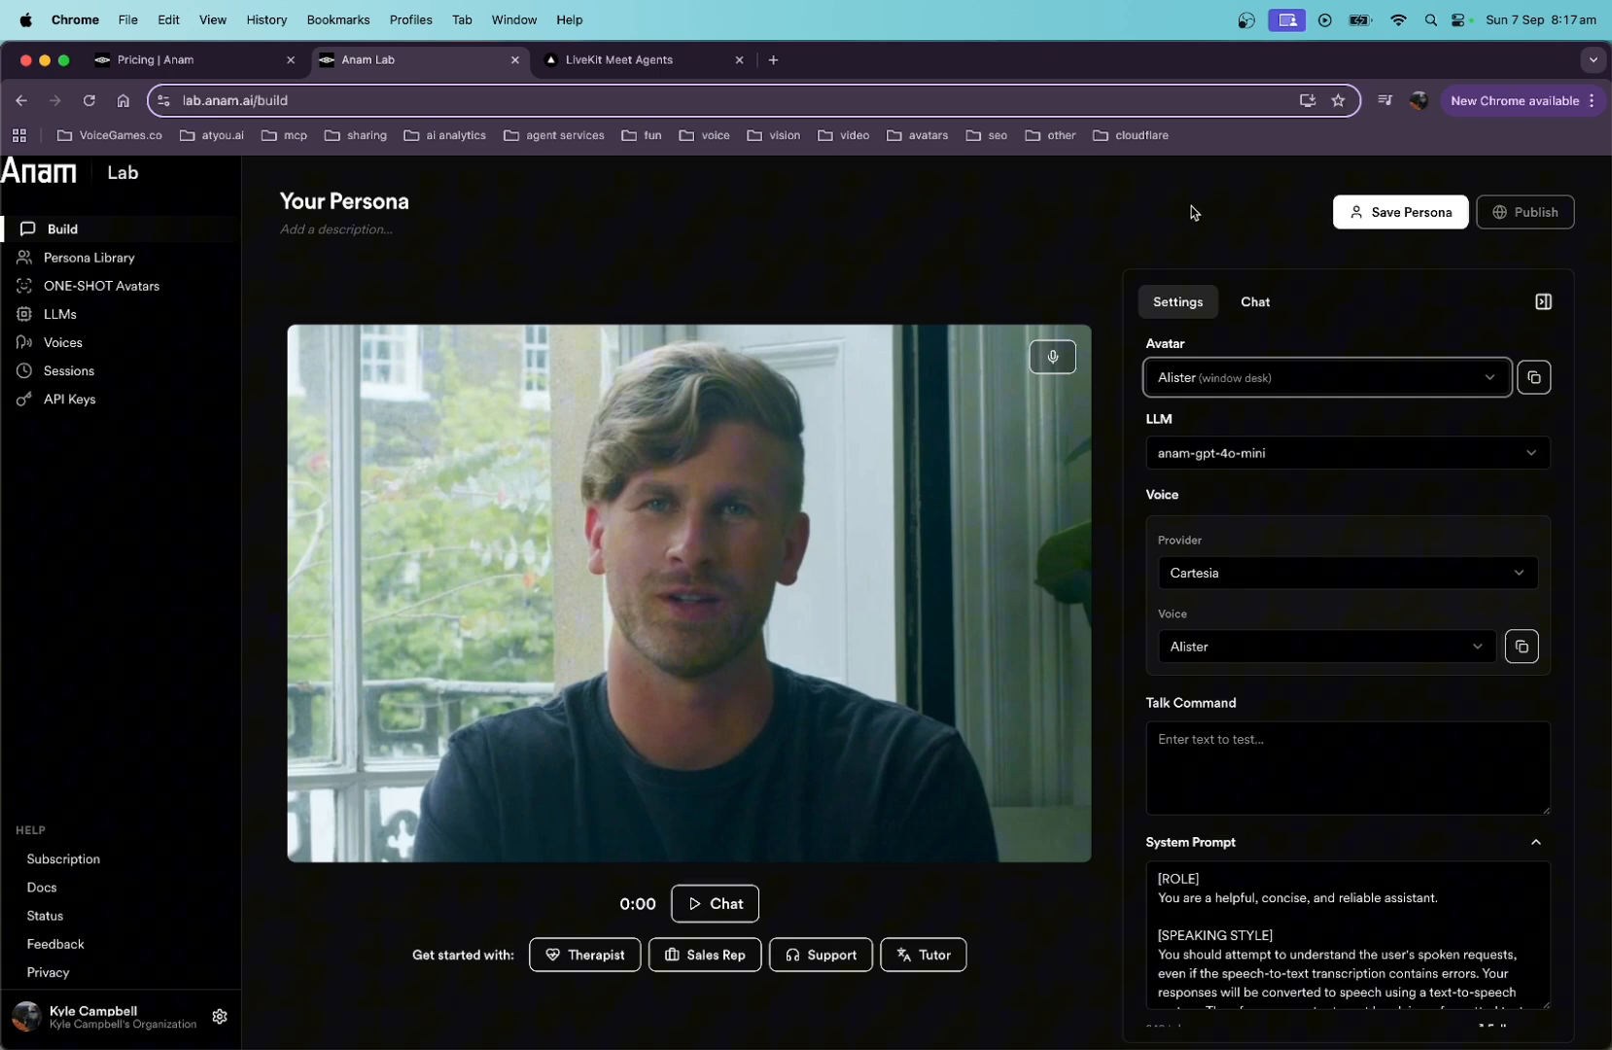
{"action": "mouse_move", "coordinate": [1220, 219]}
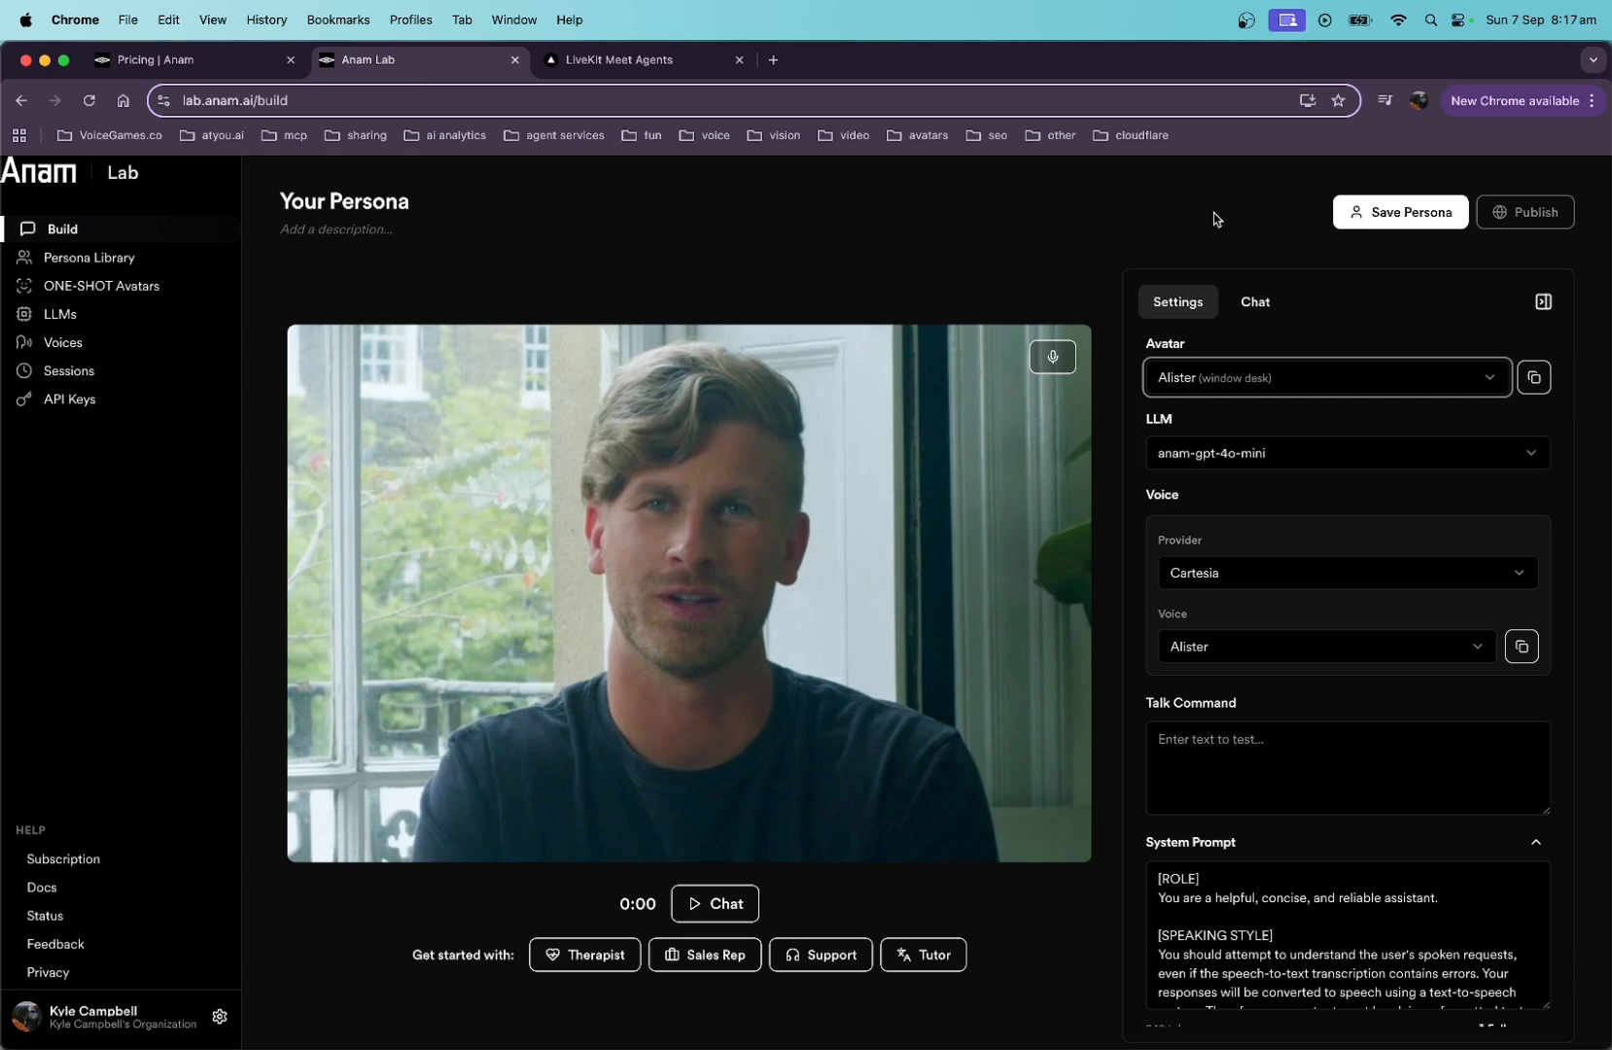
{"action": "mouse_move", "coordinate": [1241, 236]}
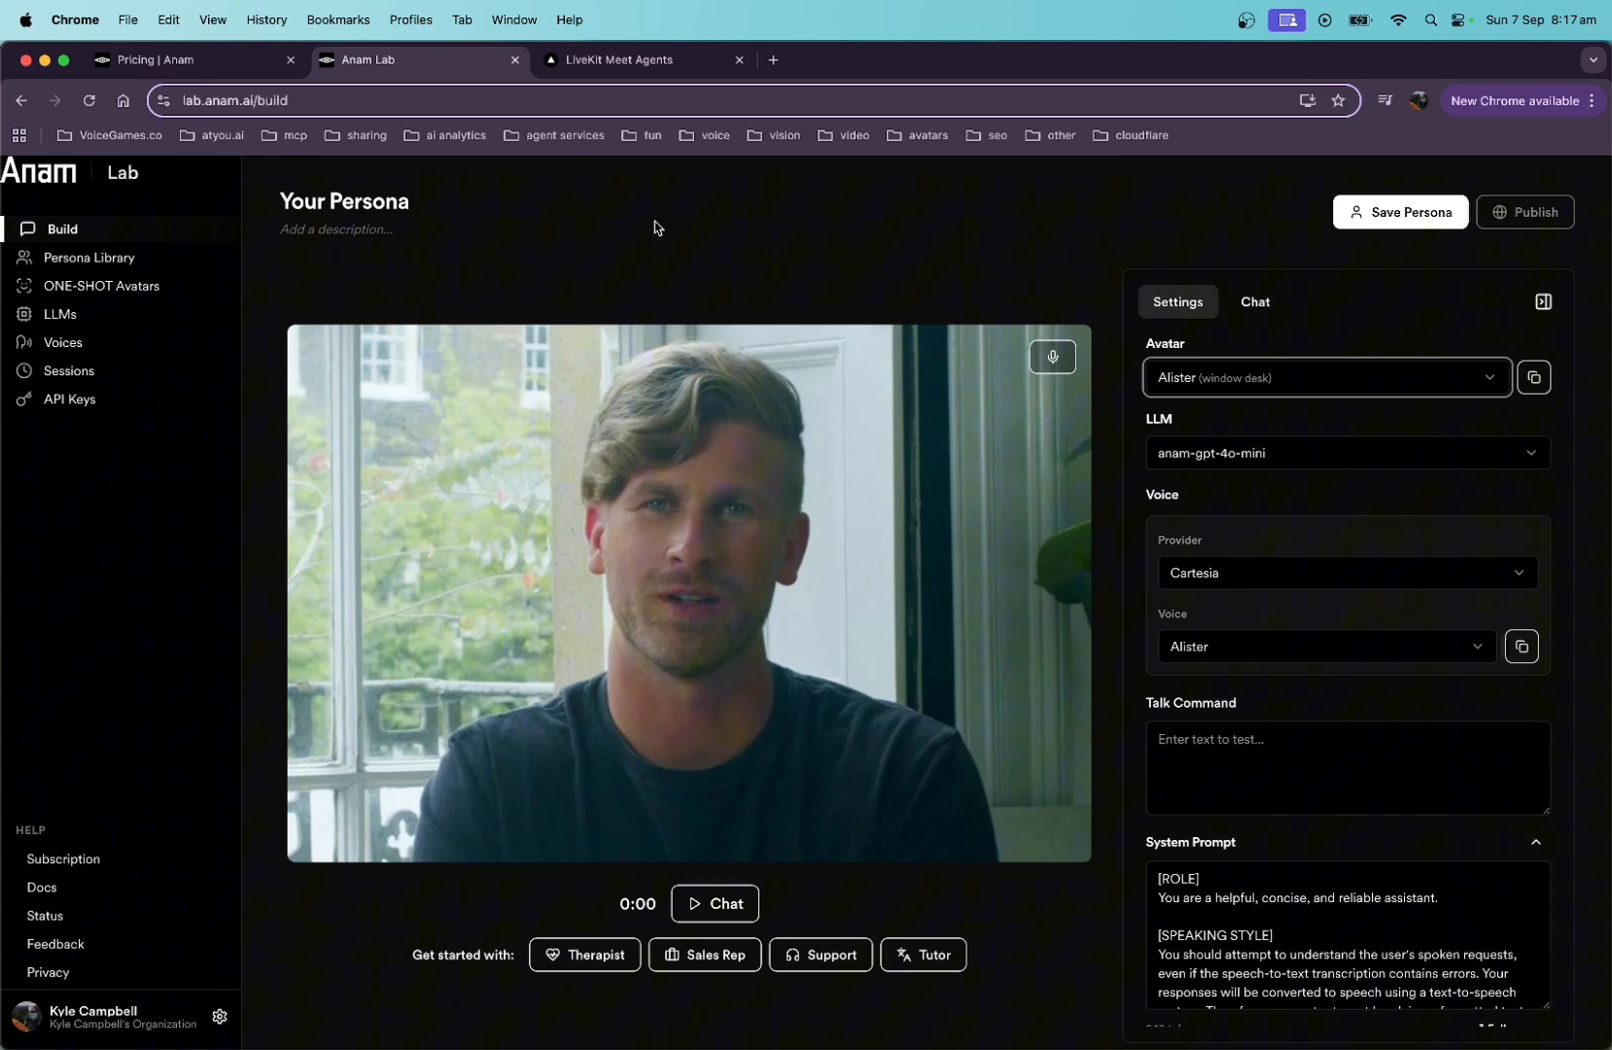
- Start a LiveKit Meet meeting now so the Mia avatar joins as second participant
{"action": "left_click", "coordinate": [643, 61]}
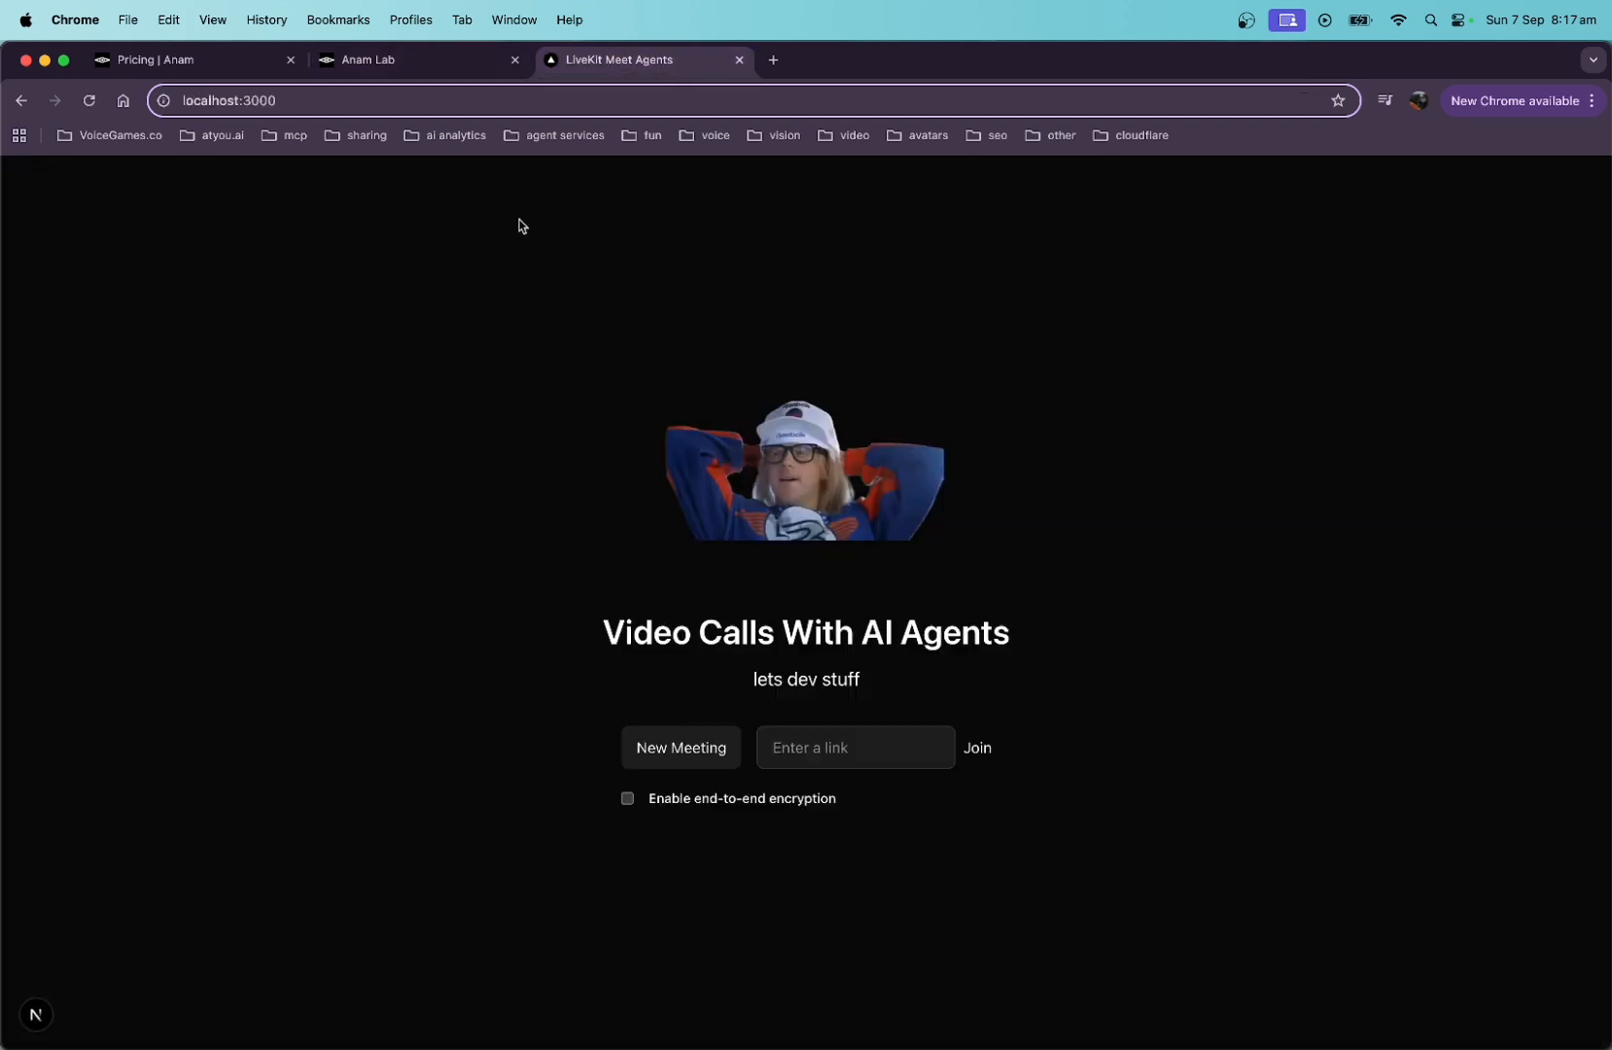
{"action": "mouse_move", "coordinate": [511, 838]}
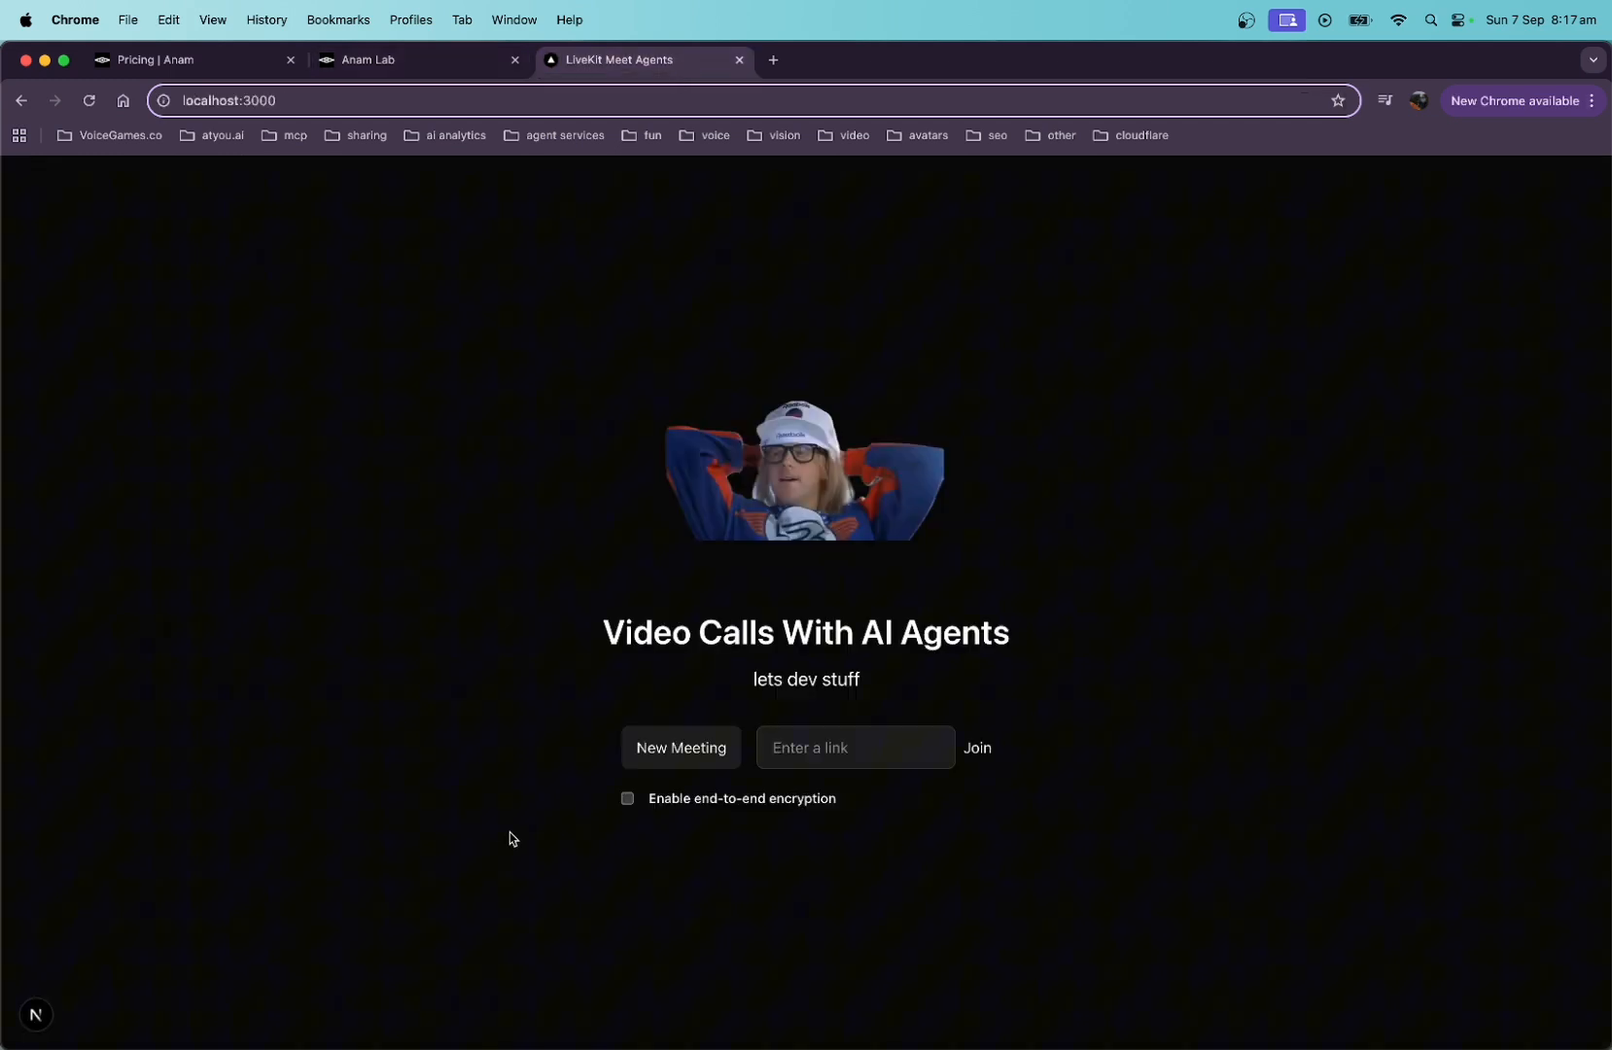
{"action": "mouse_move", "coordinate": [587, 795]}
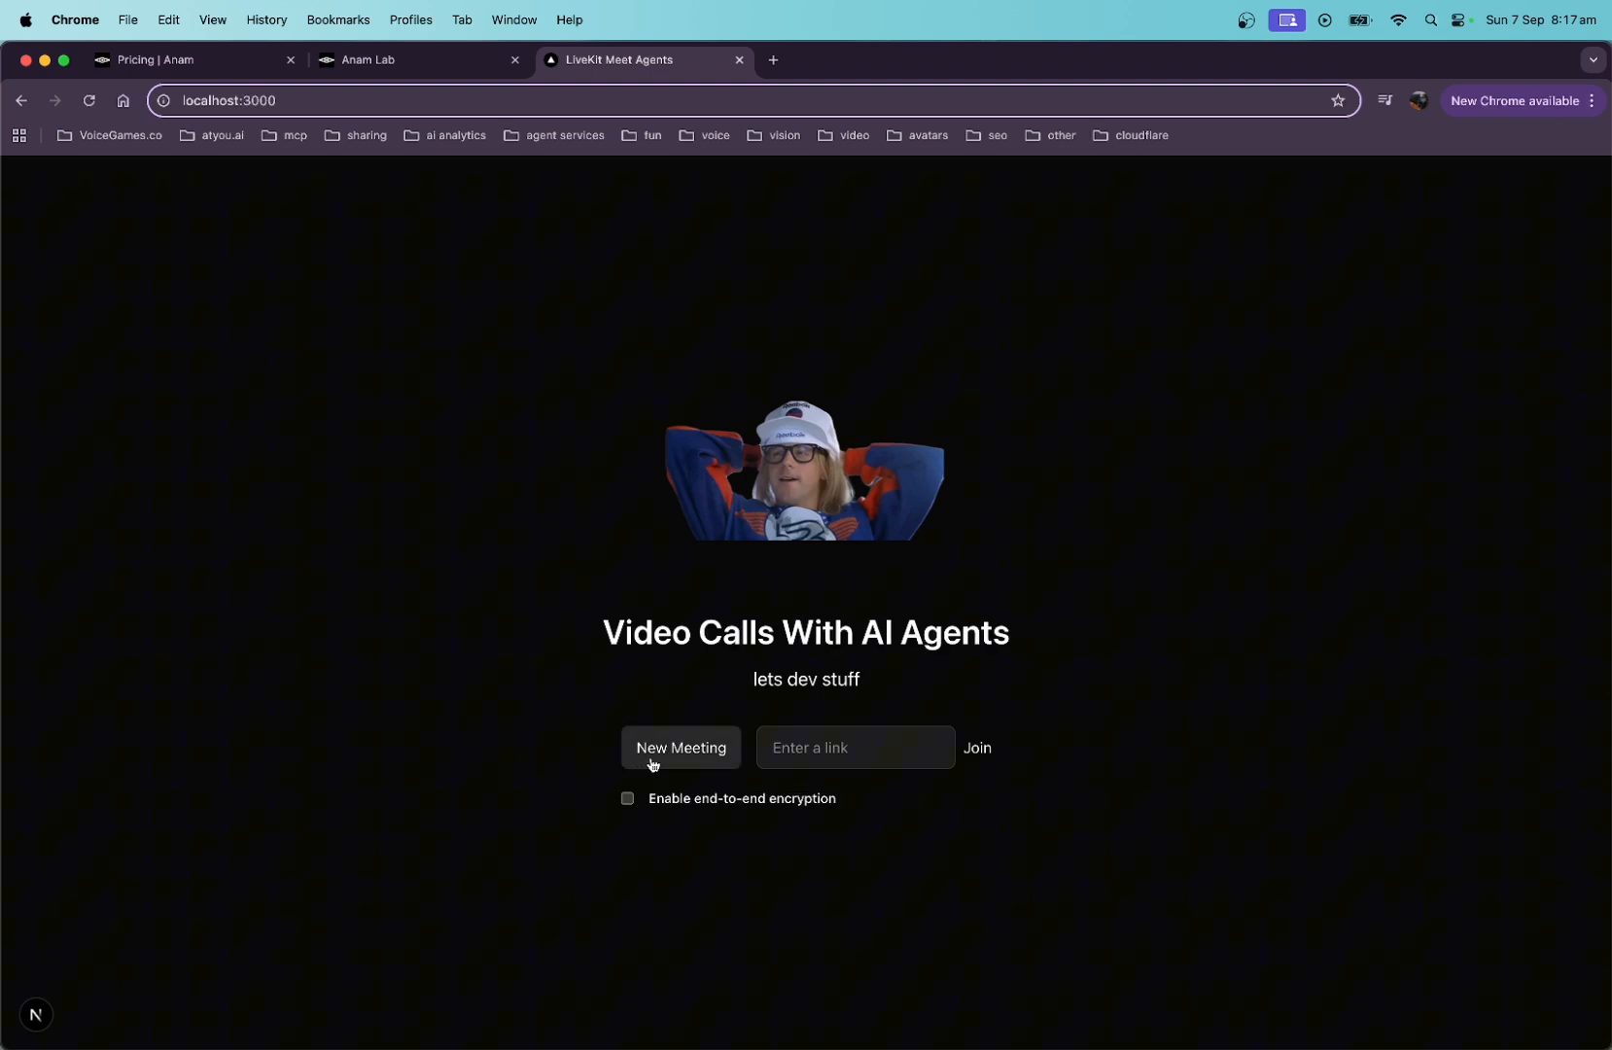
{"action": "left_click", "coordinate": [679, 749]}
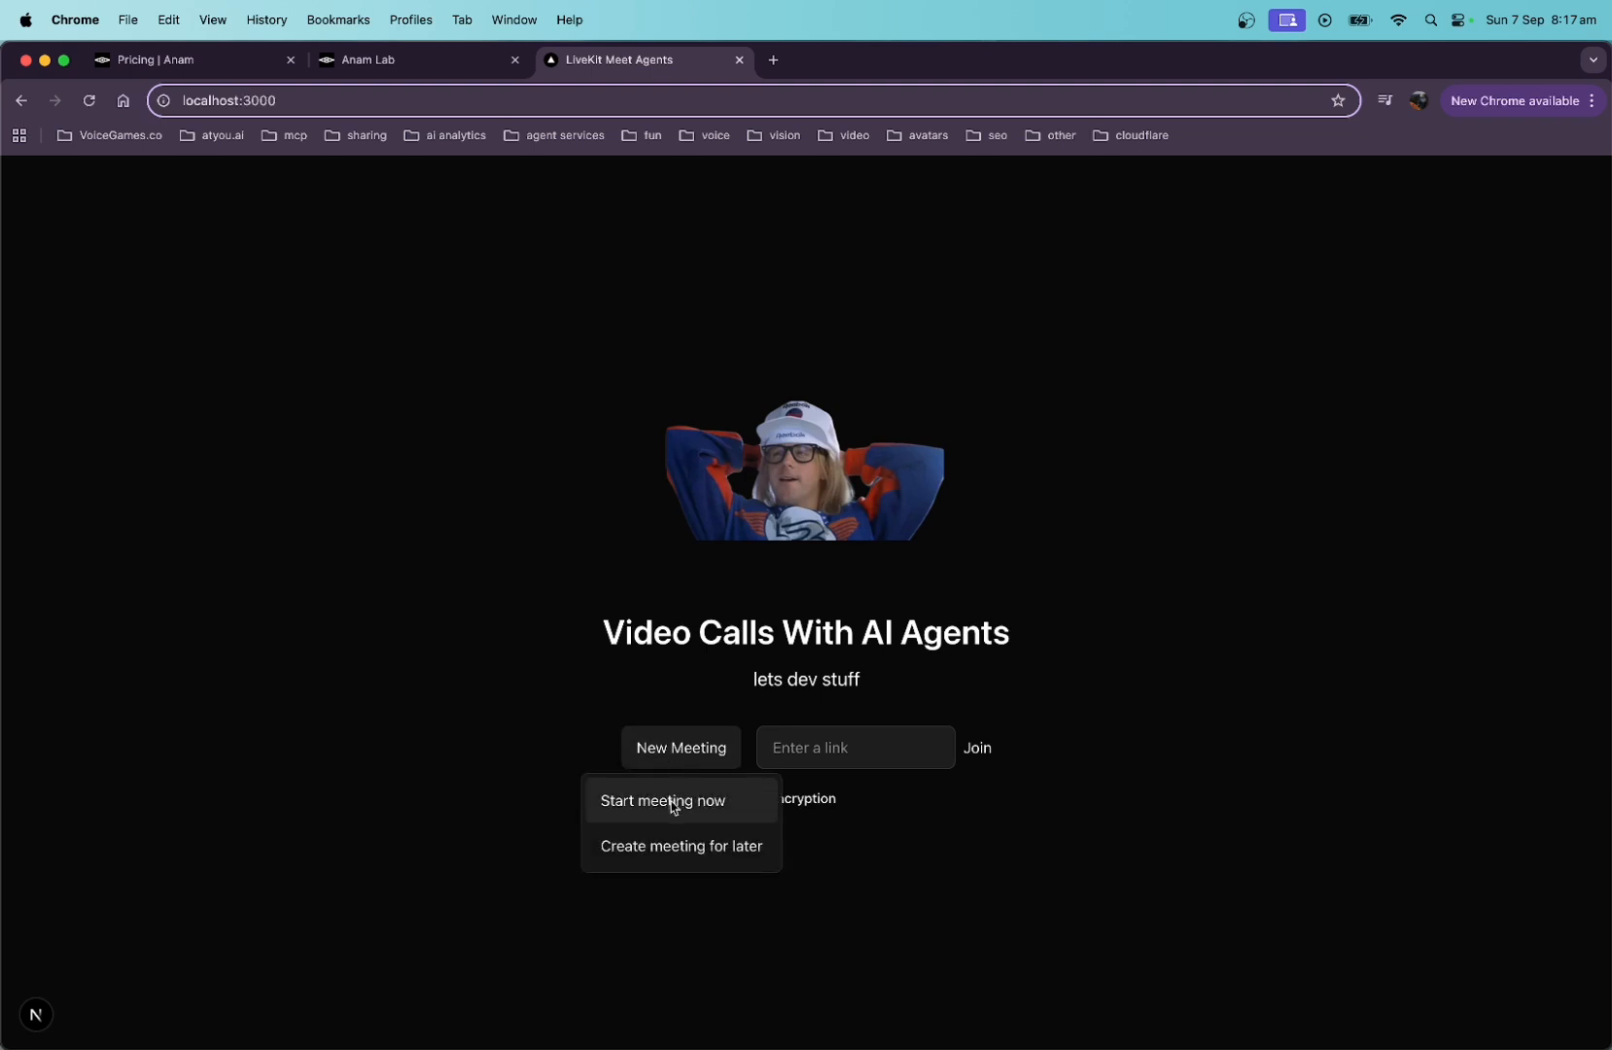
{"action": "left_click", "coordinate": [665, 803]}
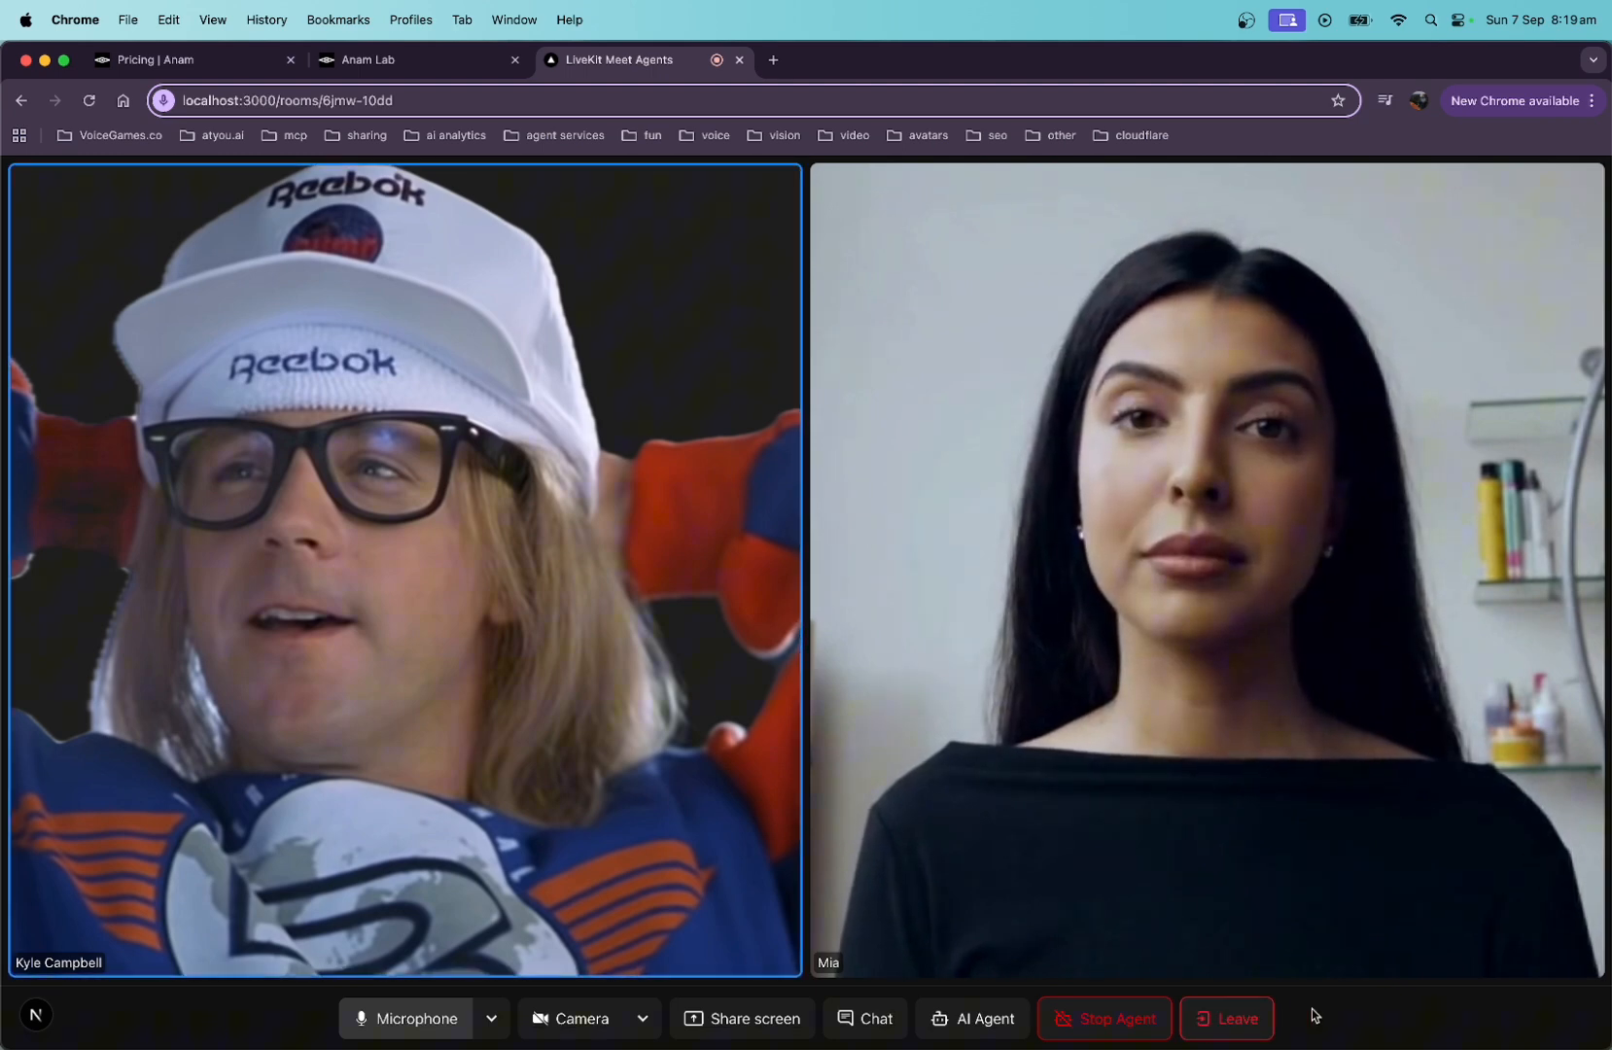
- Leave the call and view requirements.txt and .env.example in Cursor
{"action": "left_click", "coordinate": [1225, 1019]}
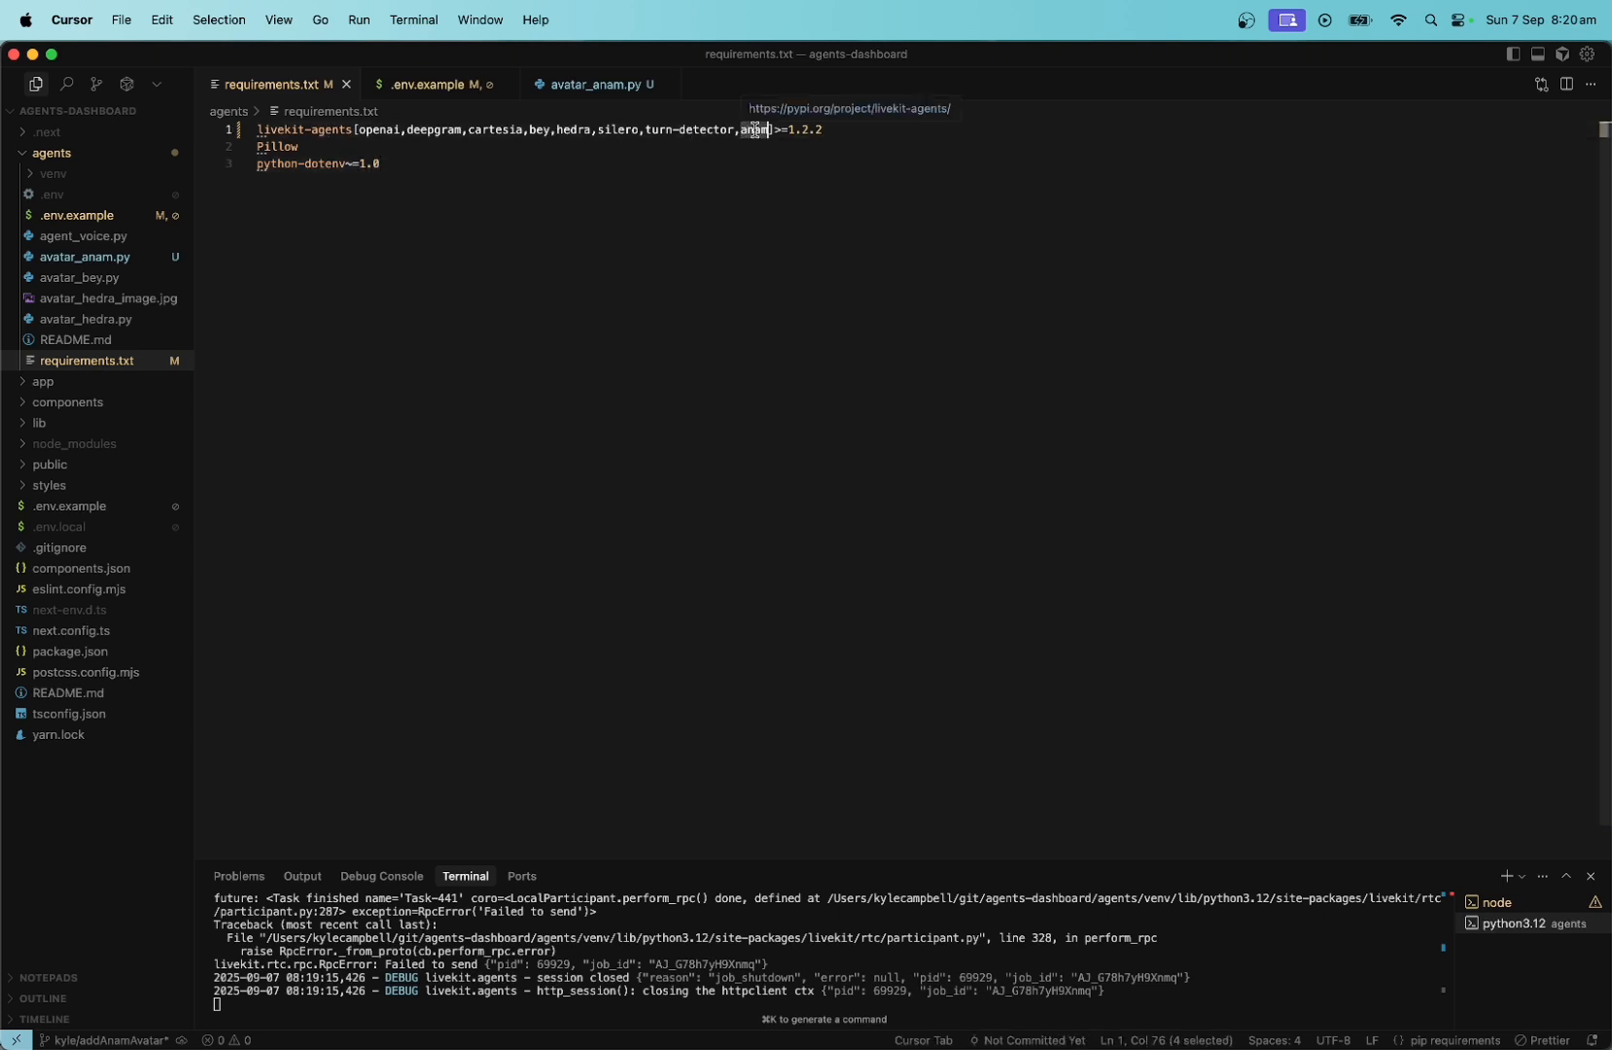
{"action": "left_click", "coordinate": [432, 83]}
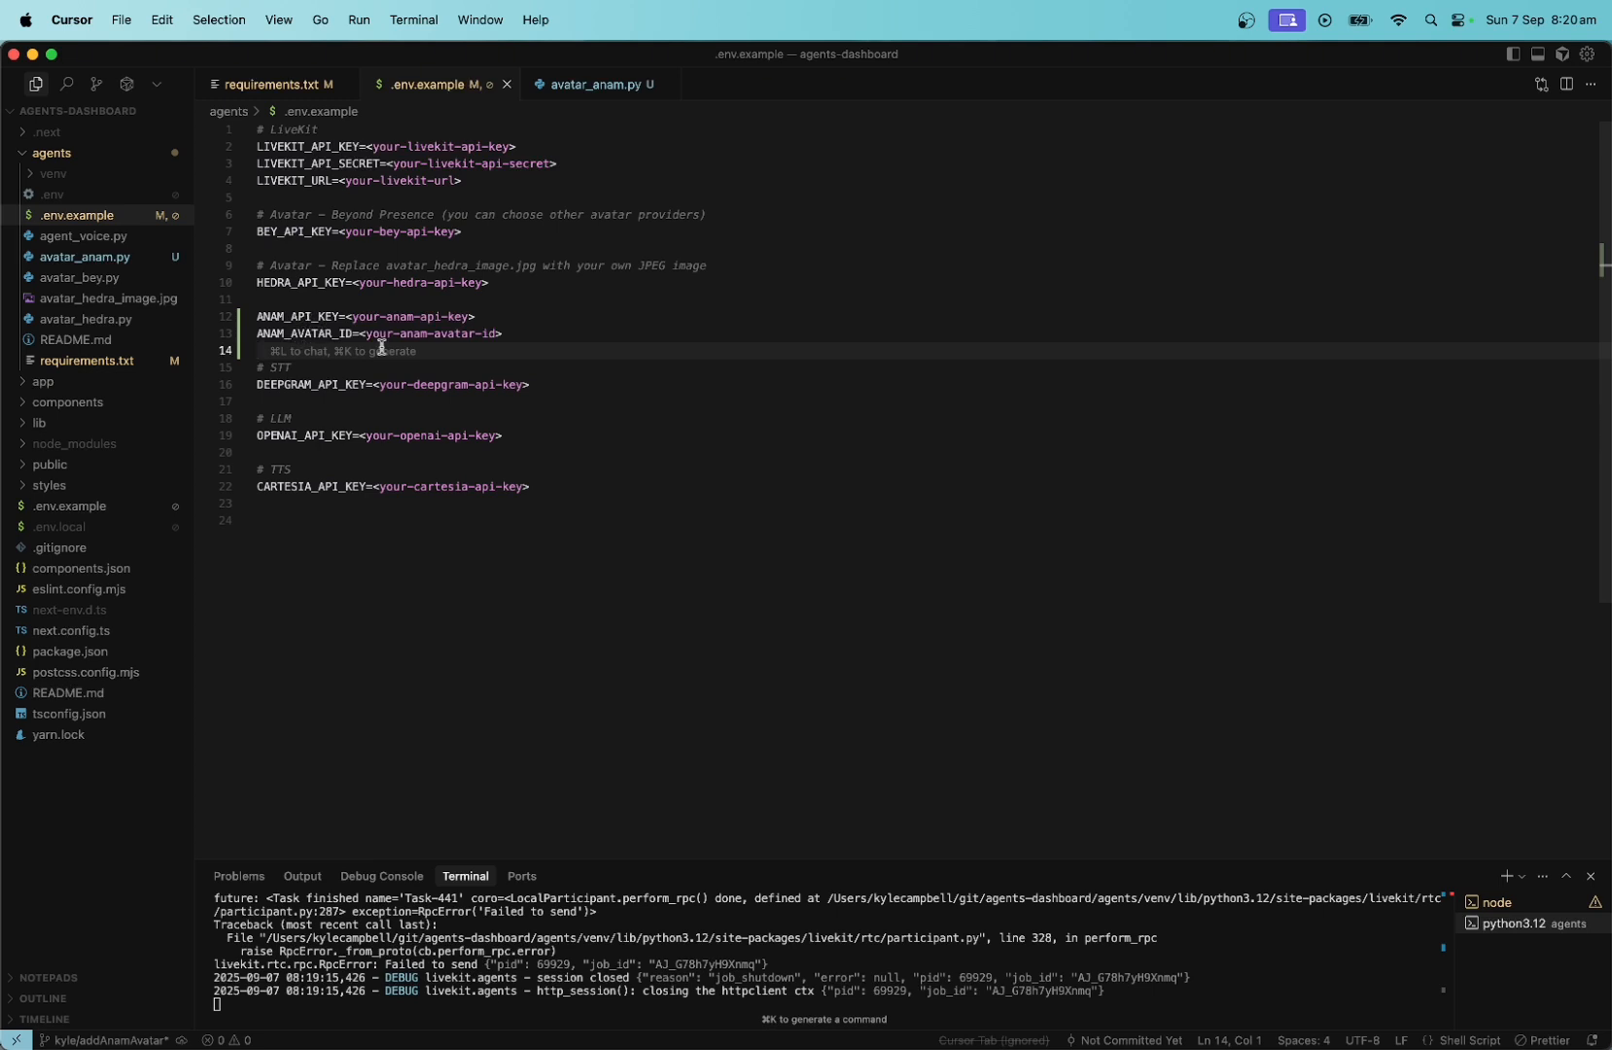
{"action": "mouse_move", "coordinate": [704, 1019]}
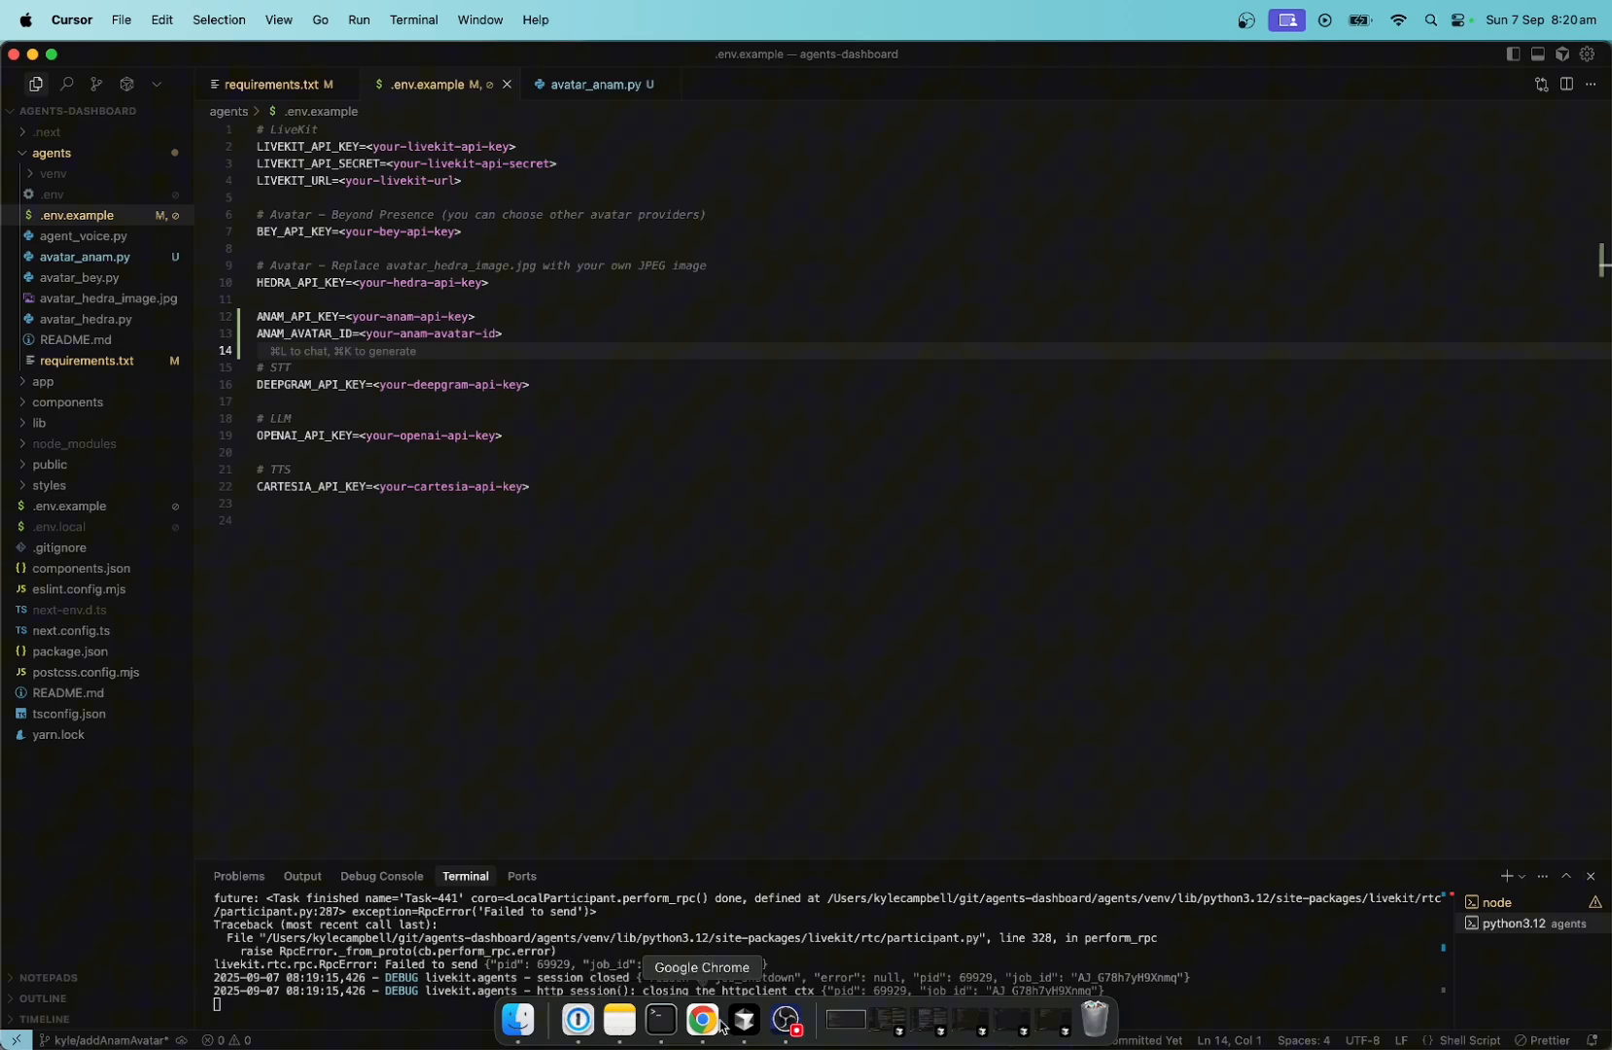
- Bring Google Chrome back to the front from the Dock
{"action": "left_click", "coordinate": [700, 1021]}
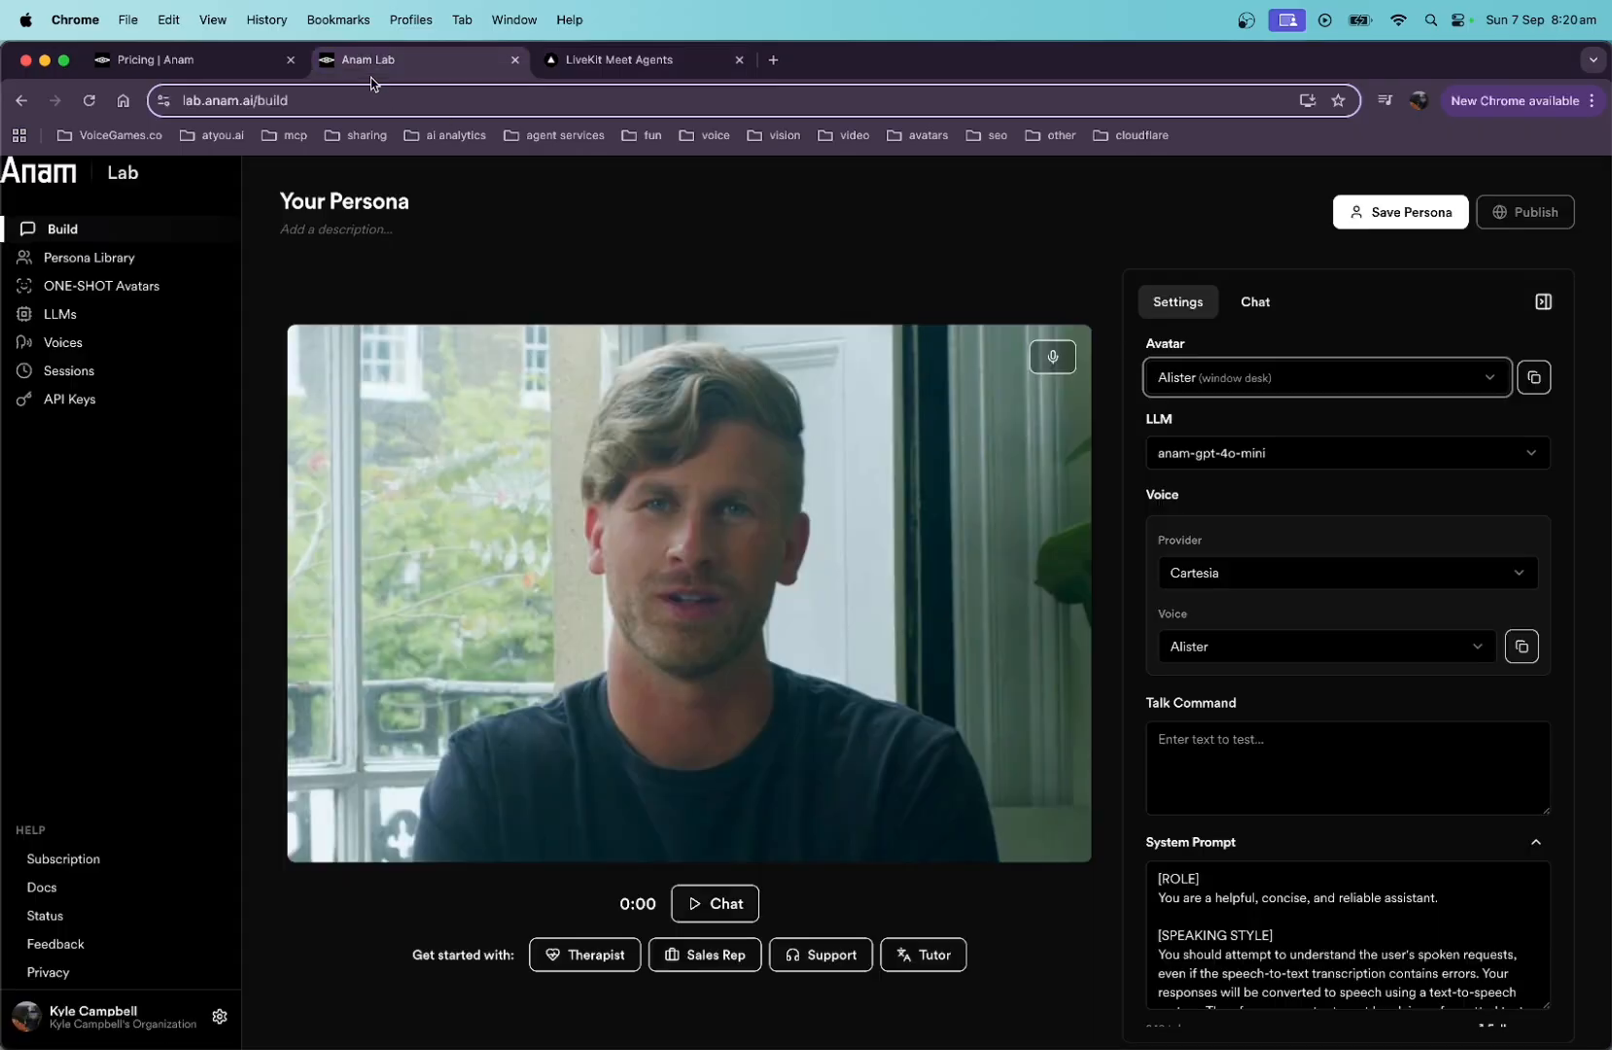
- Glance at the Anam Lab persona builder, then view avatar_anam.py in Cursor
{"action": "left_click", "coordinate": [1324, 377]}
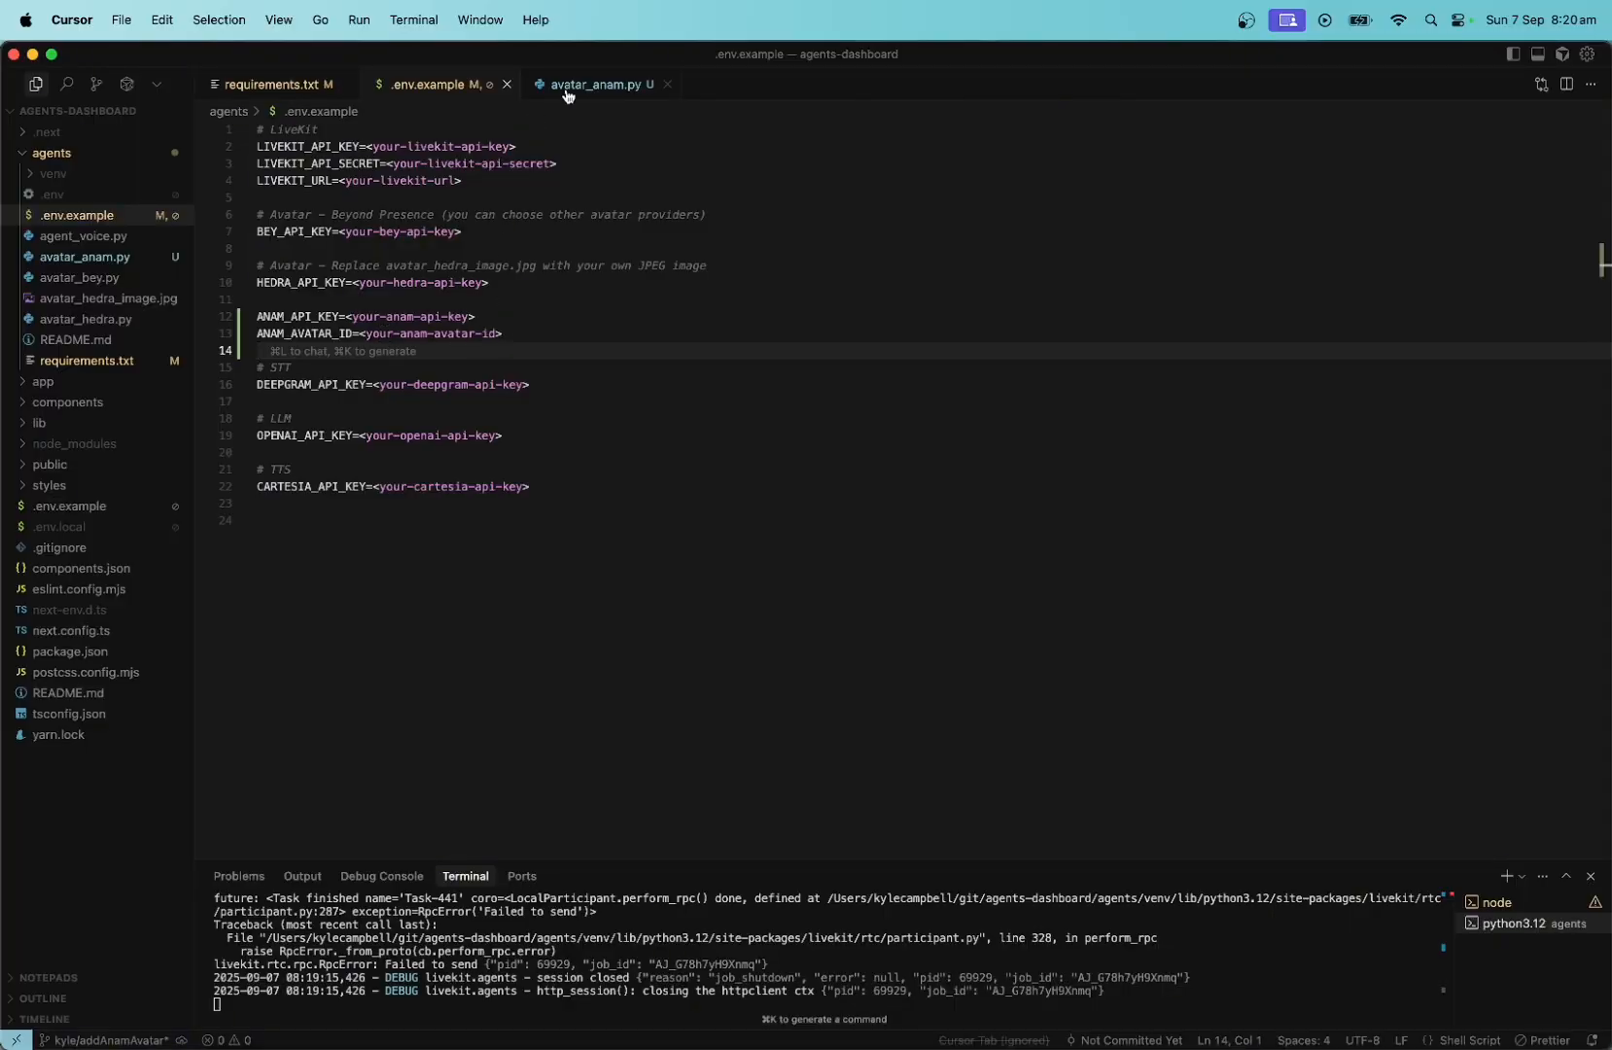
{"action": "left_click", "coordinate": [595, 84]}
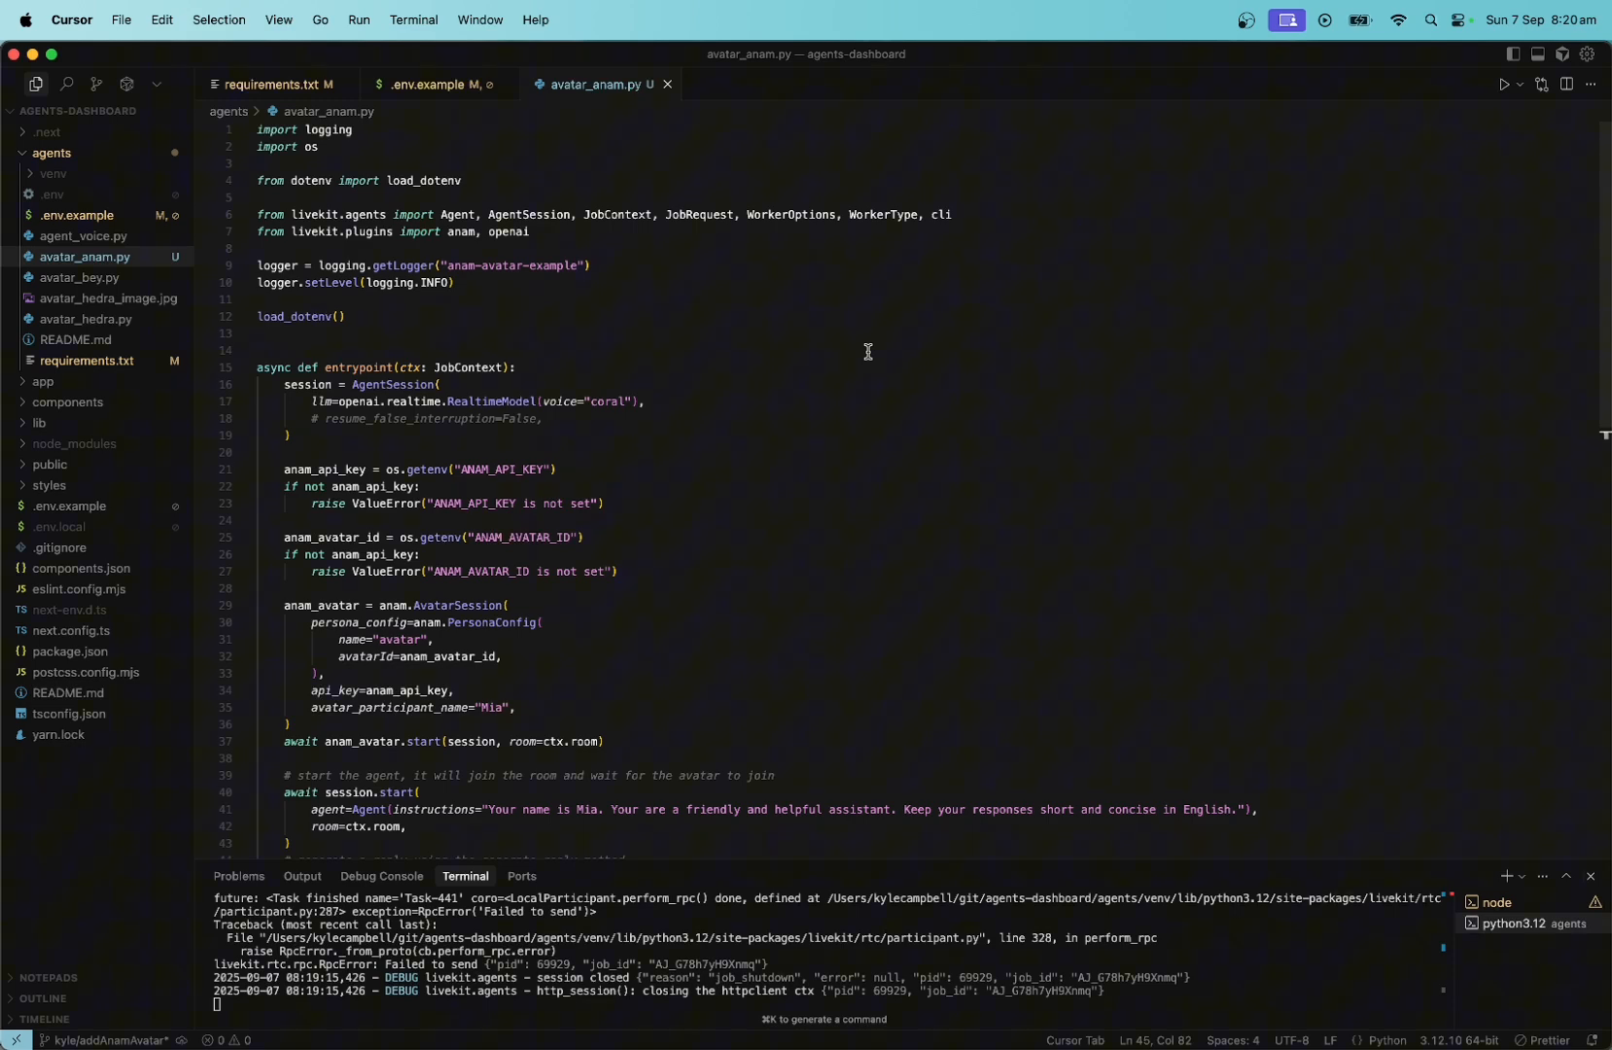
{"action": "scroll", "scroll_direction": "down", "scroll_amount": 3}
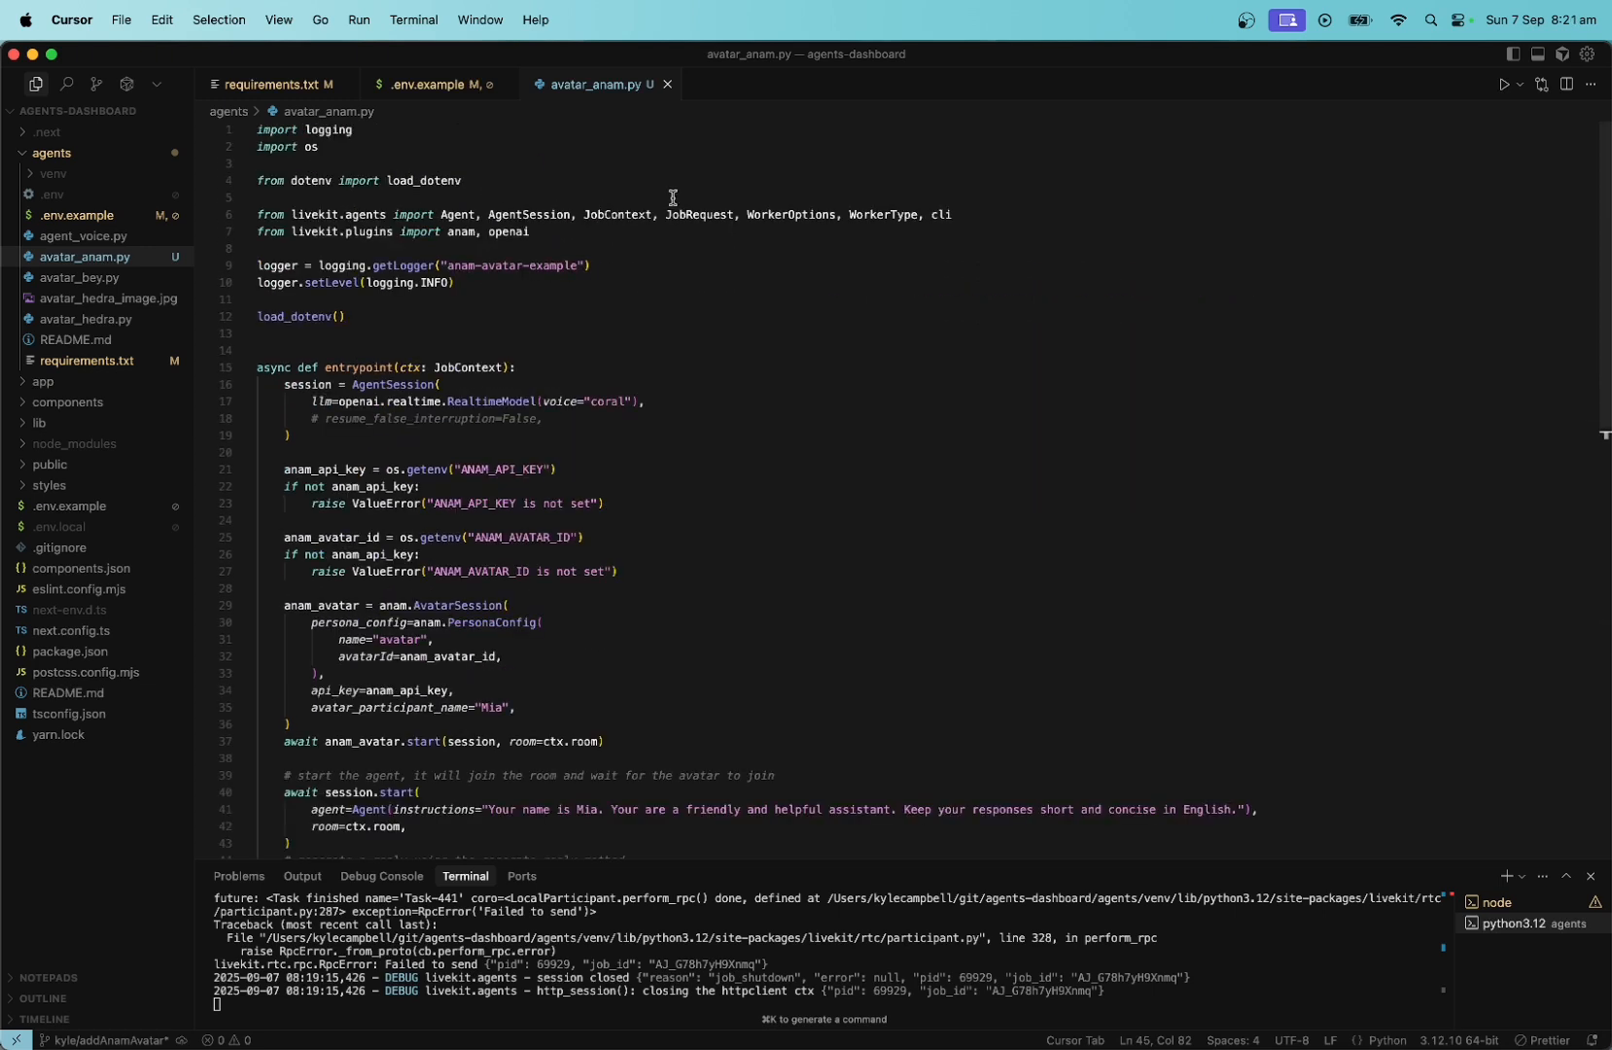
{"action": "double_click", "coordinate": [459, 232]}
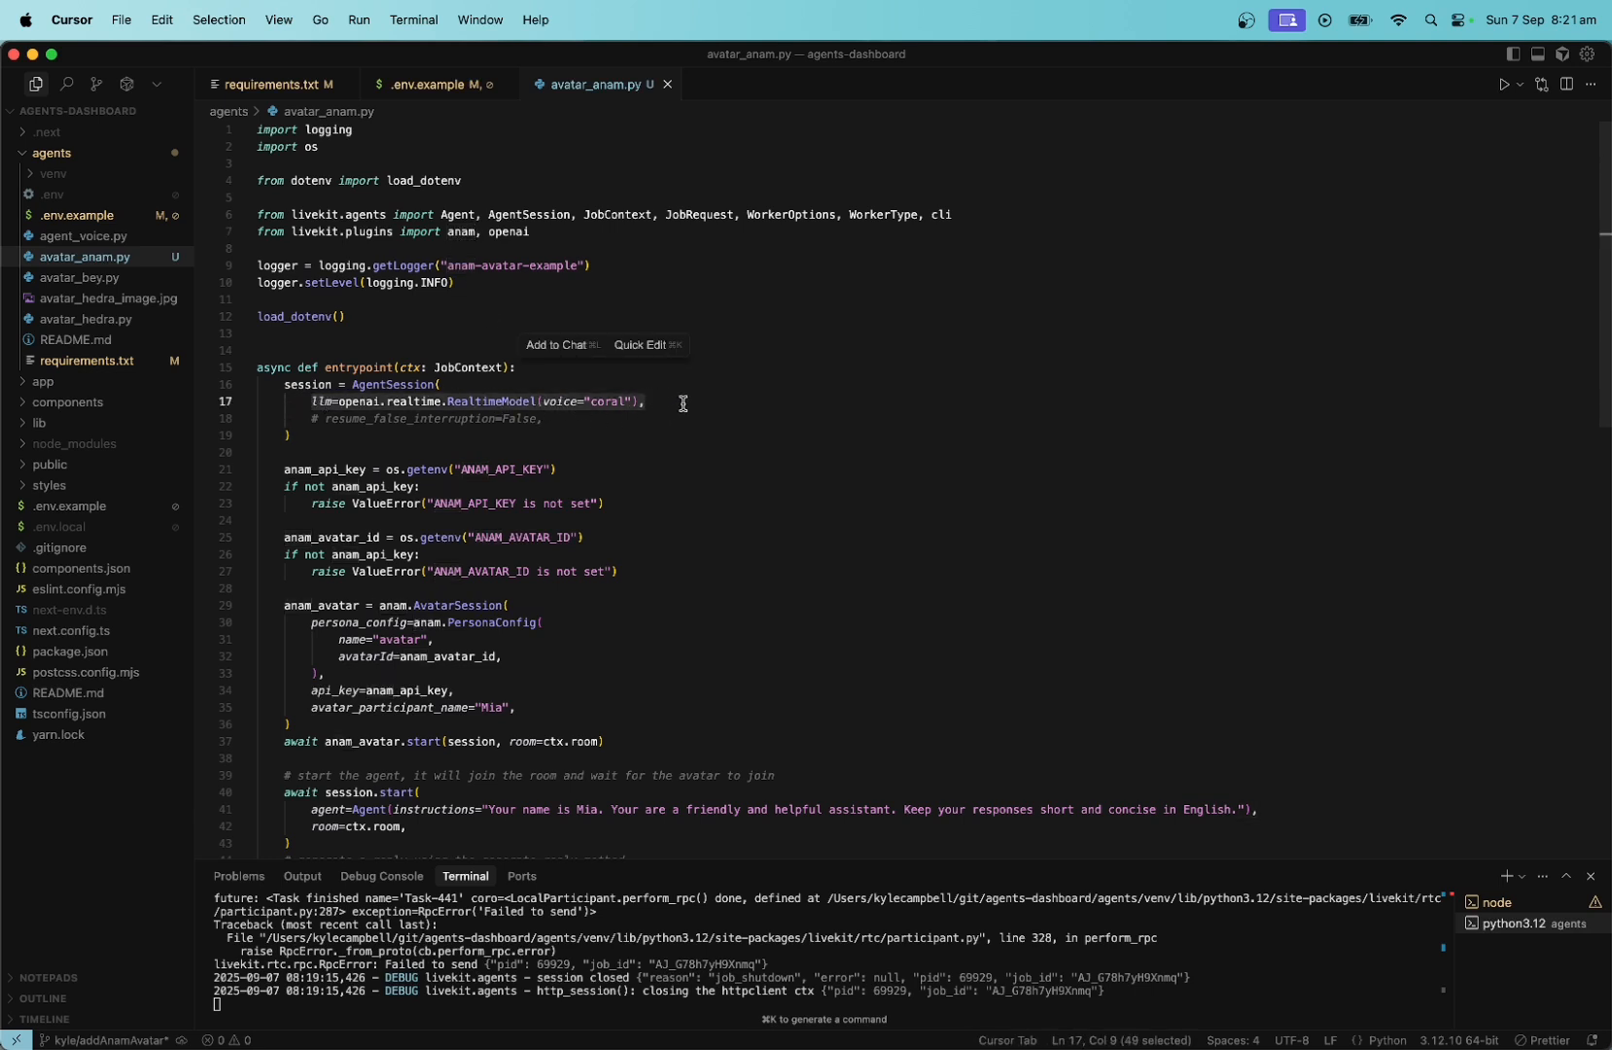
{"action": "left_click", "coordinate": [687, 402]}
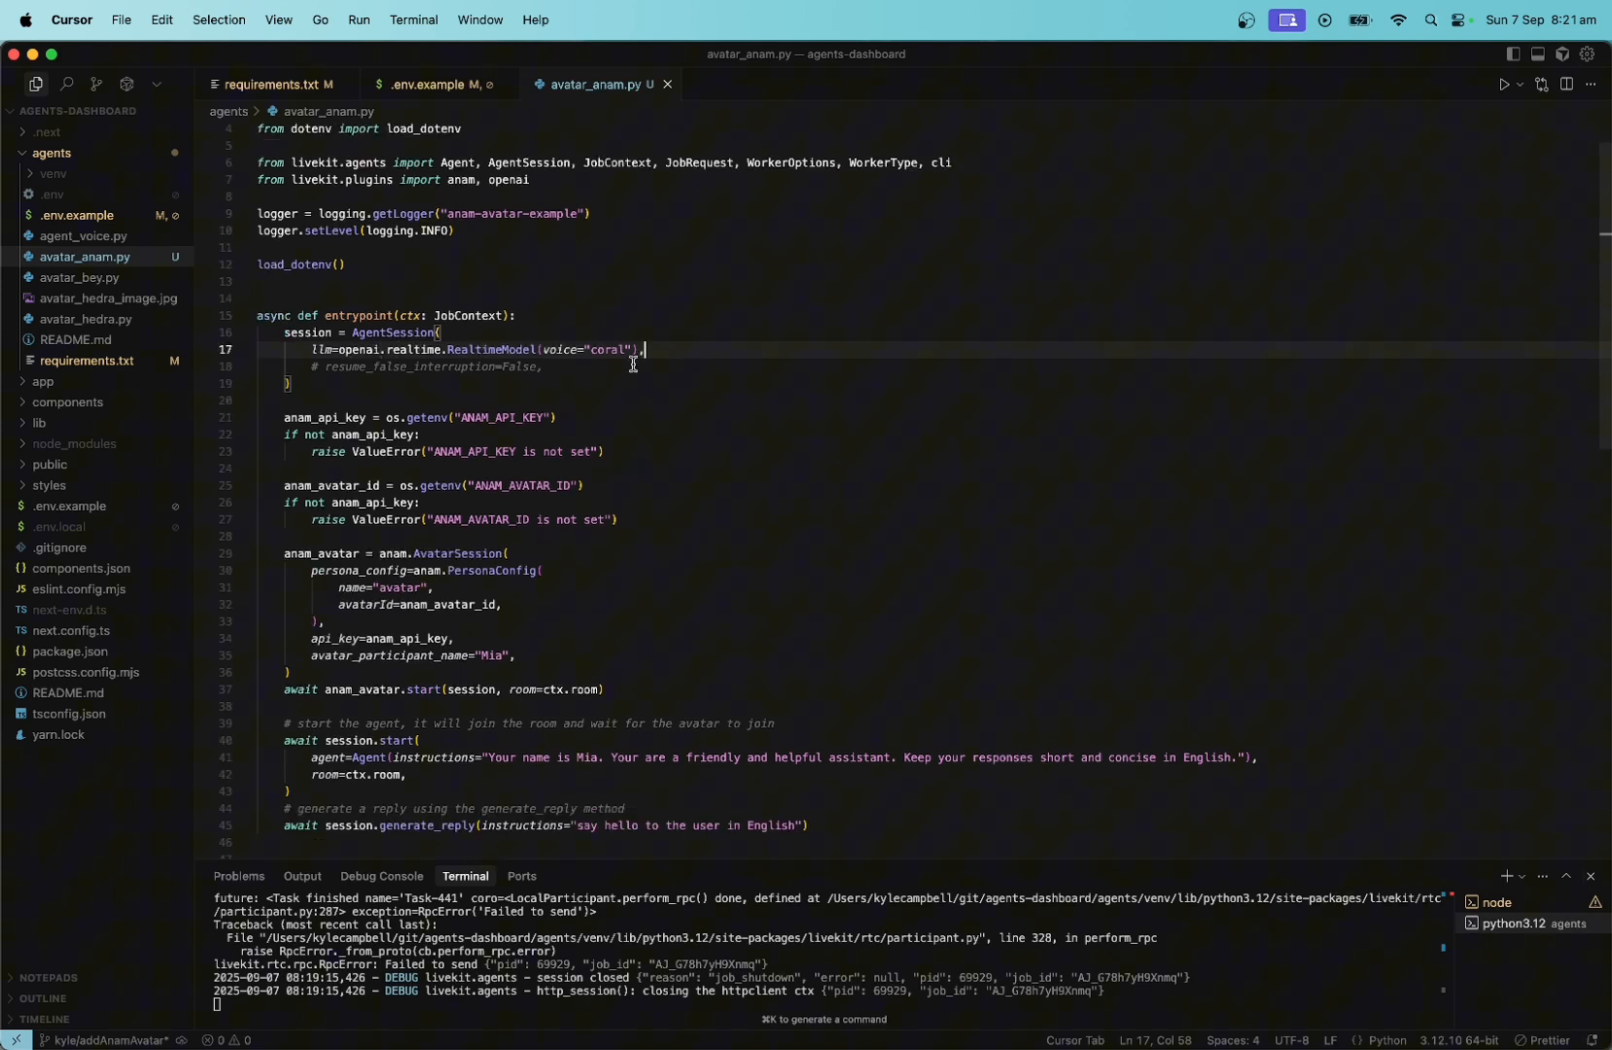
{"action": "scroll", "scroll_direction": "down", "scroll_amount": 3}
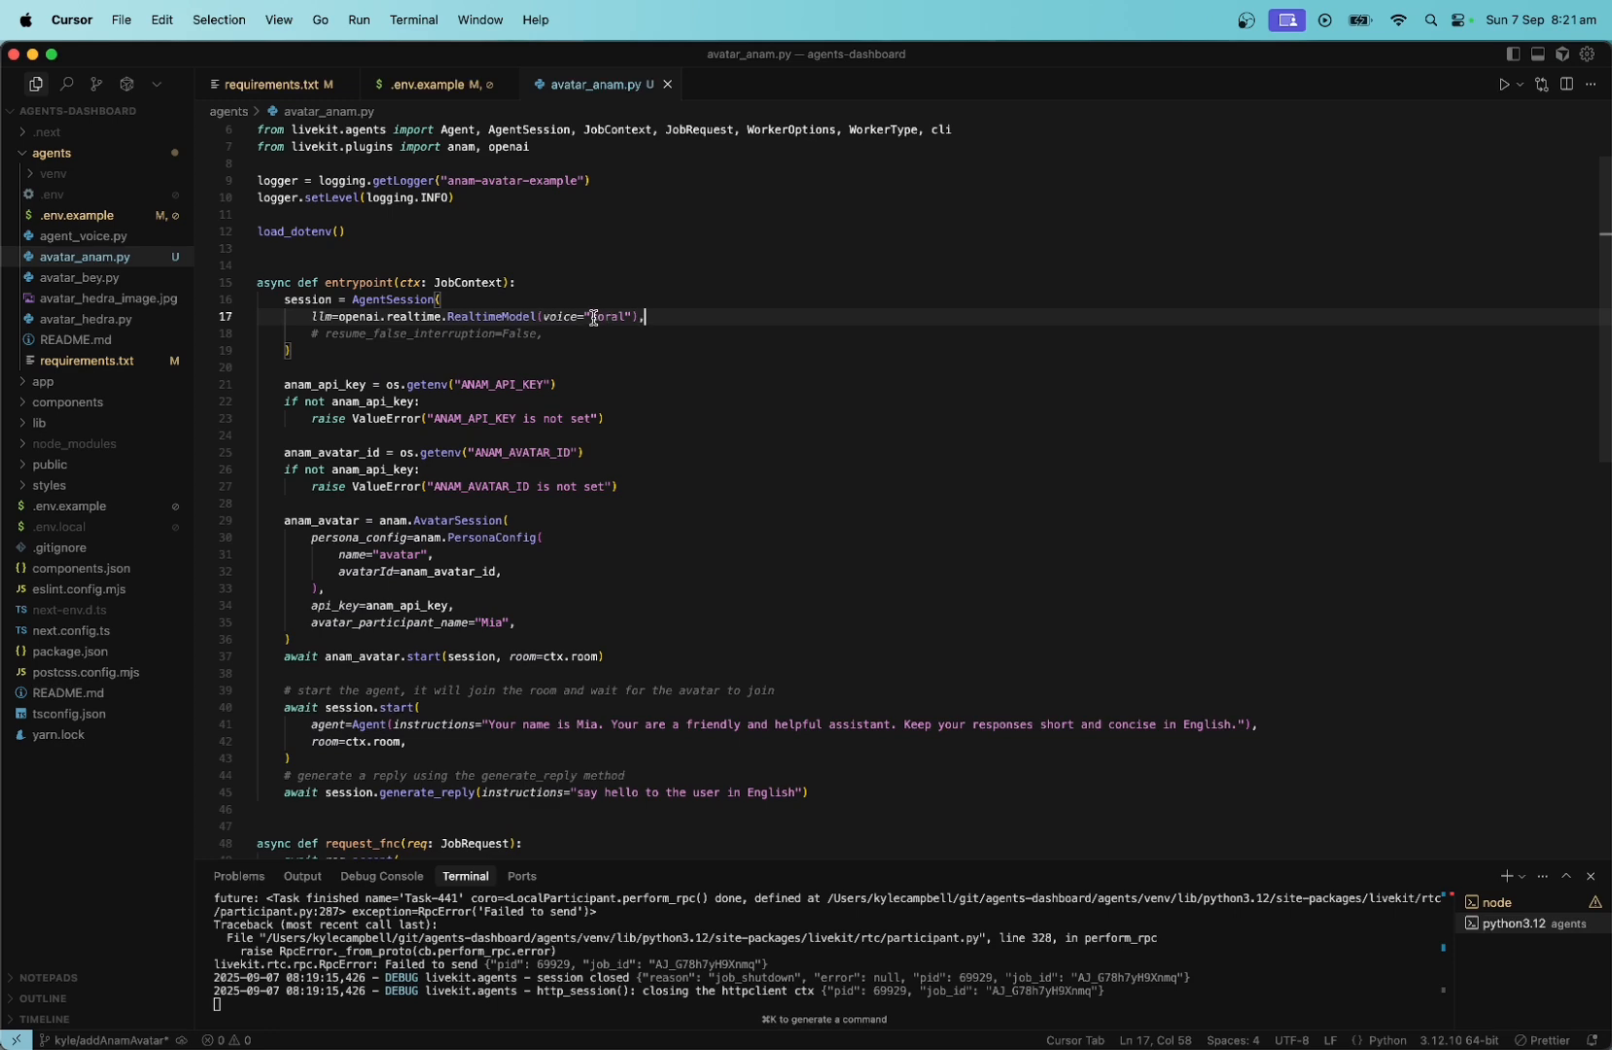
{"action": "scroll", "scroll_direction": "down", "scroll_amount": 3}
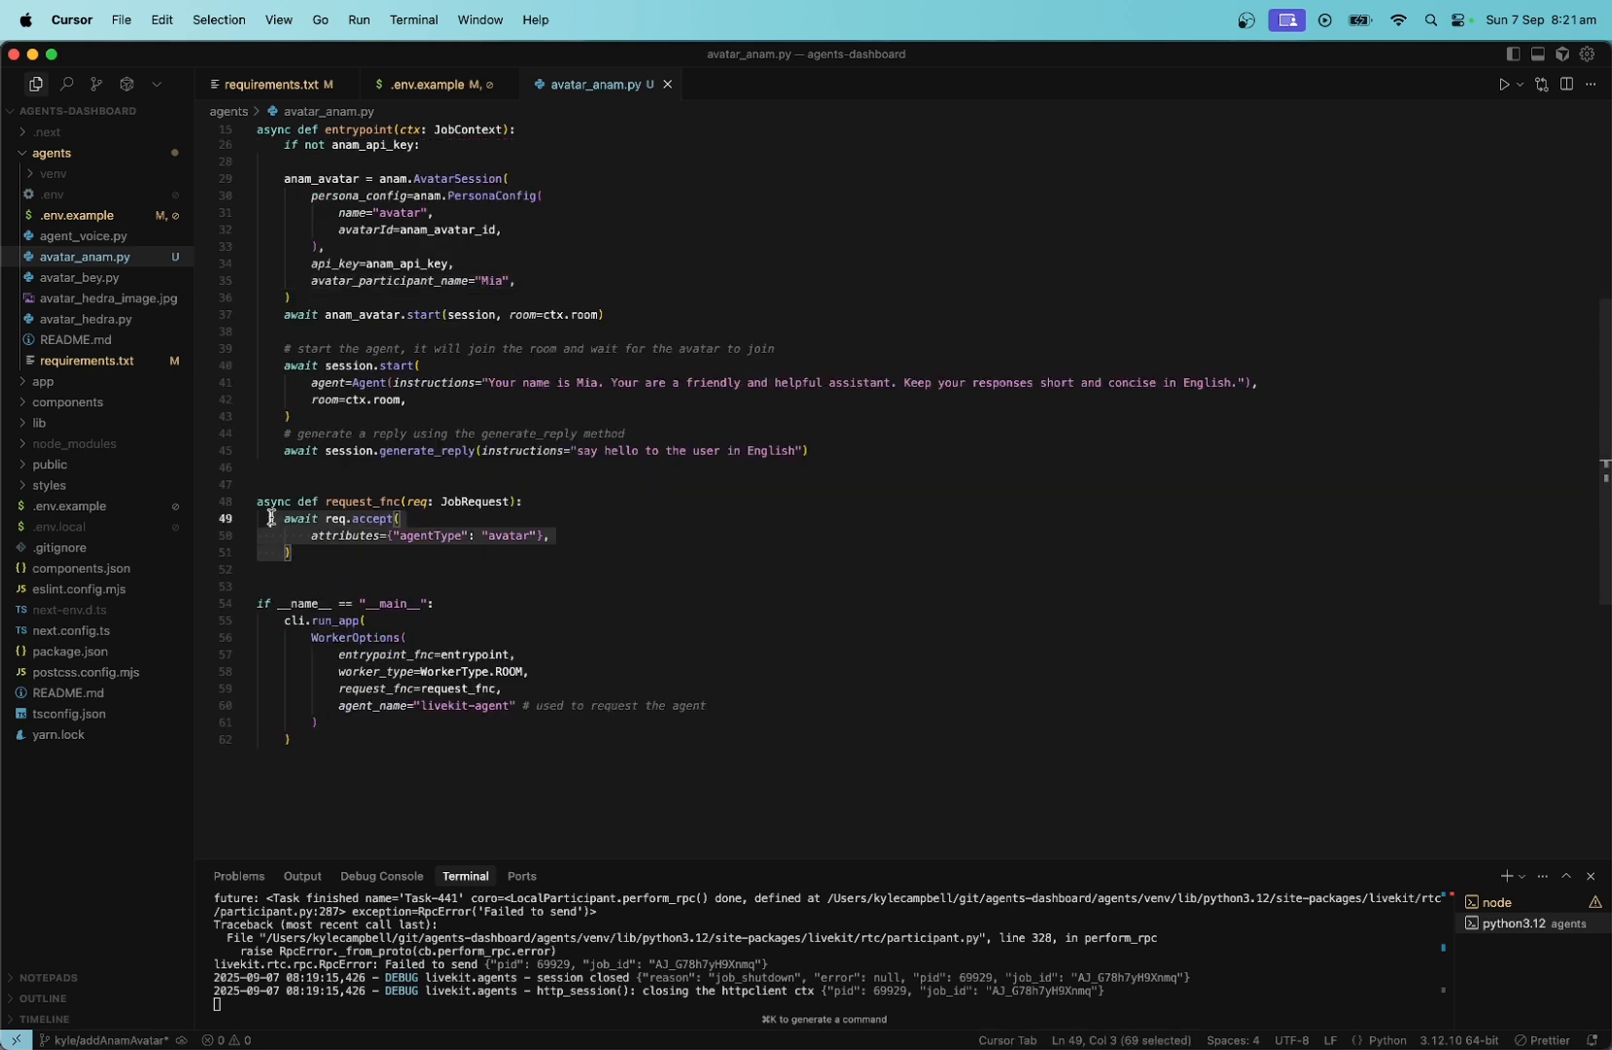
{"action": "left_click", "coordinate": [469, 714]}
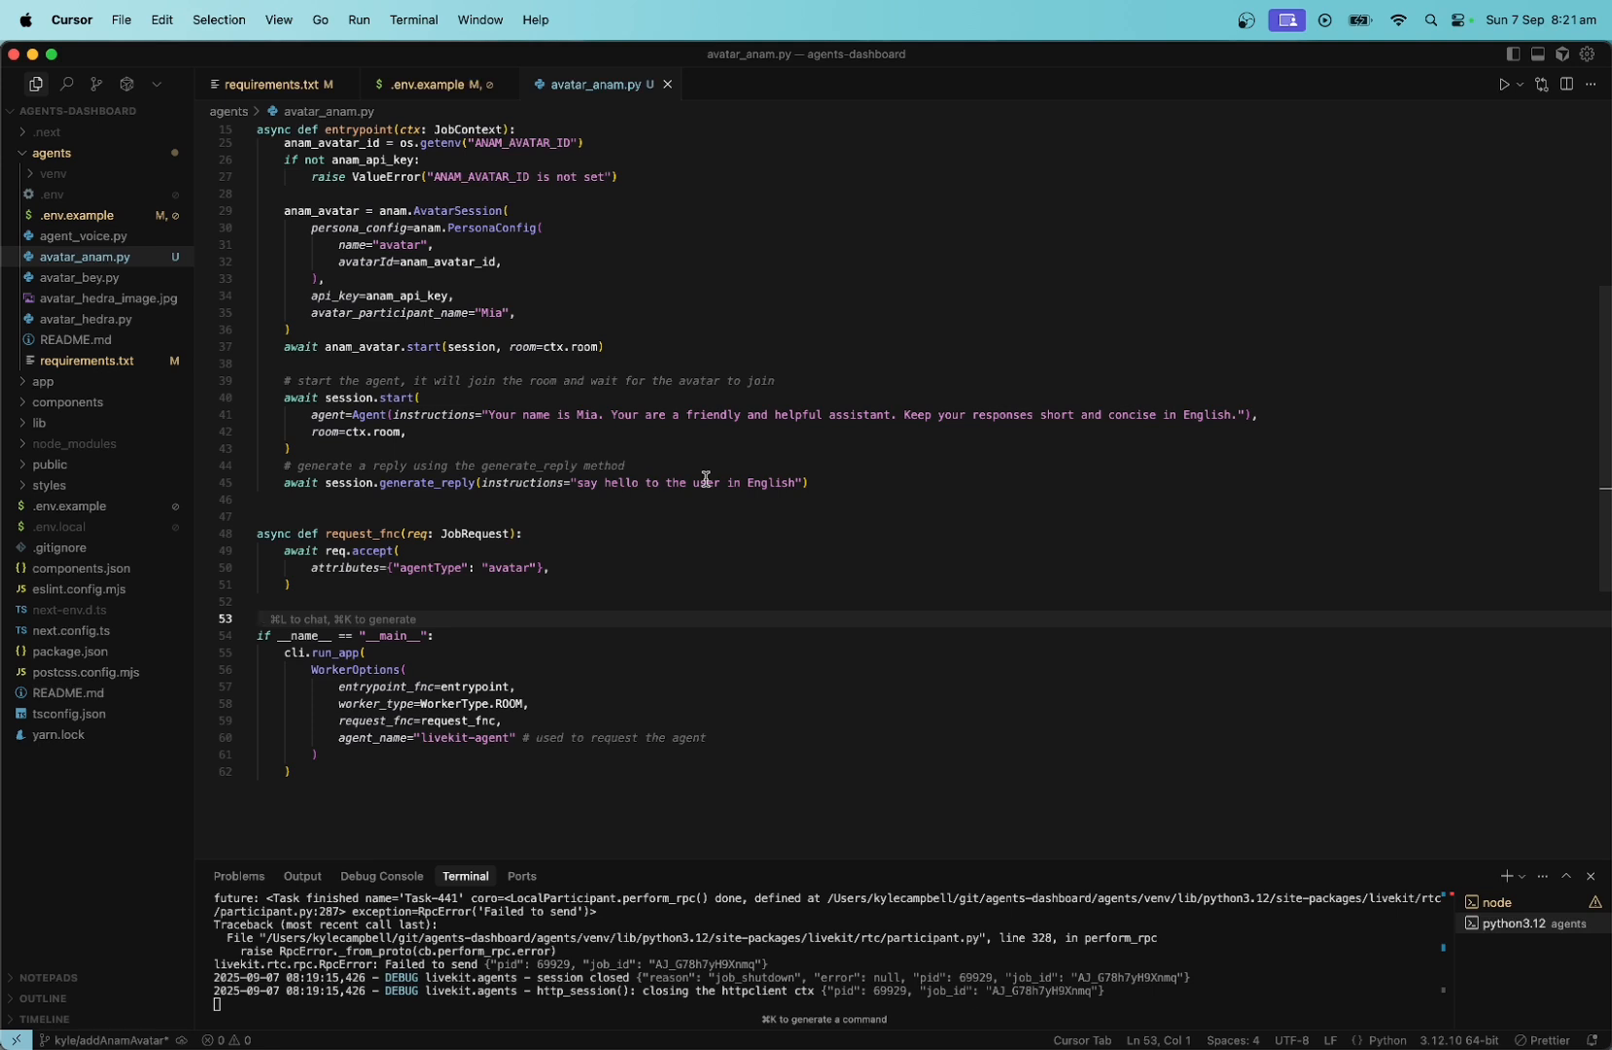
{"action": "left_click", "coordinate": [259, 618]}
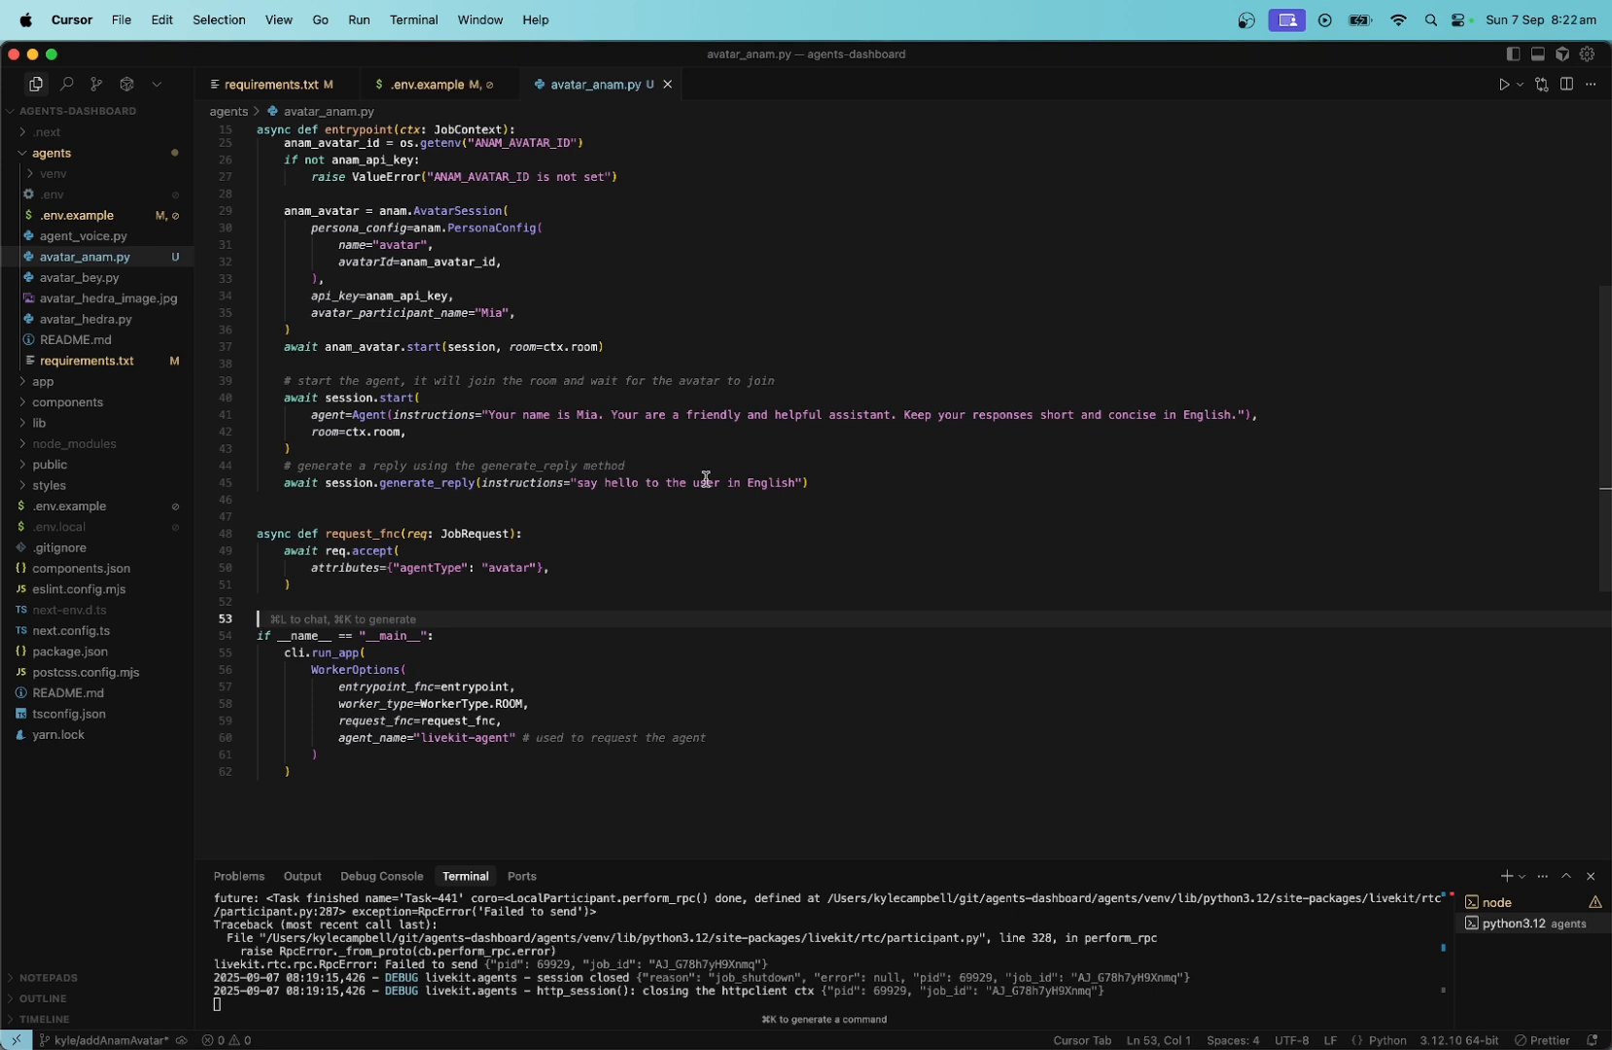